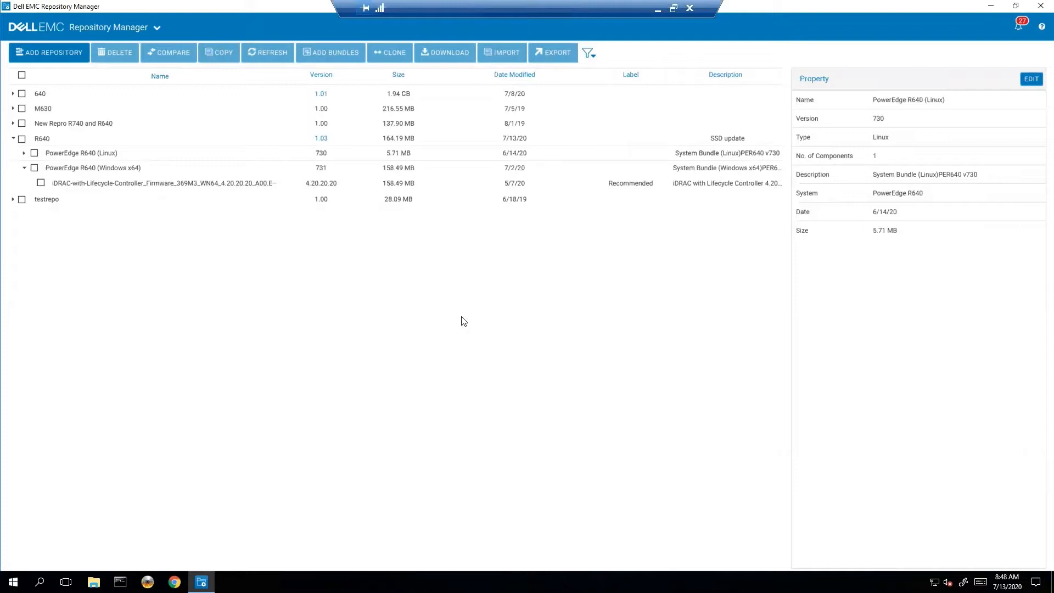
{"action": "mouse_move", "coordinate": [376, 235]}
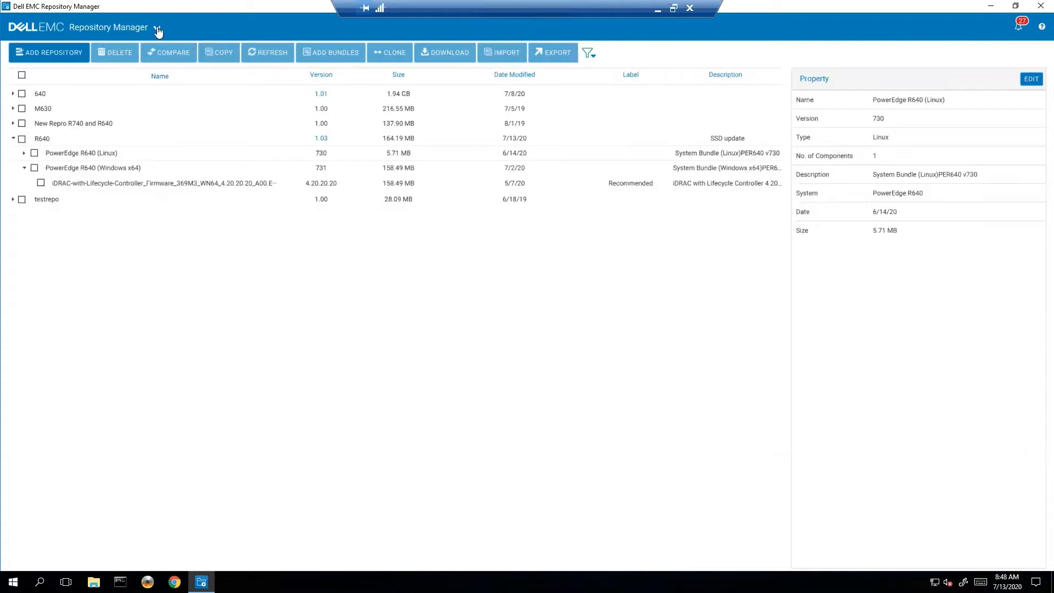
Bring up Repository Manager's main menu with View, Manage and Help and Support options.
{"action": "left_click", "coordinate": [157, 27]}
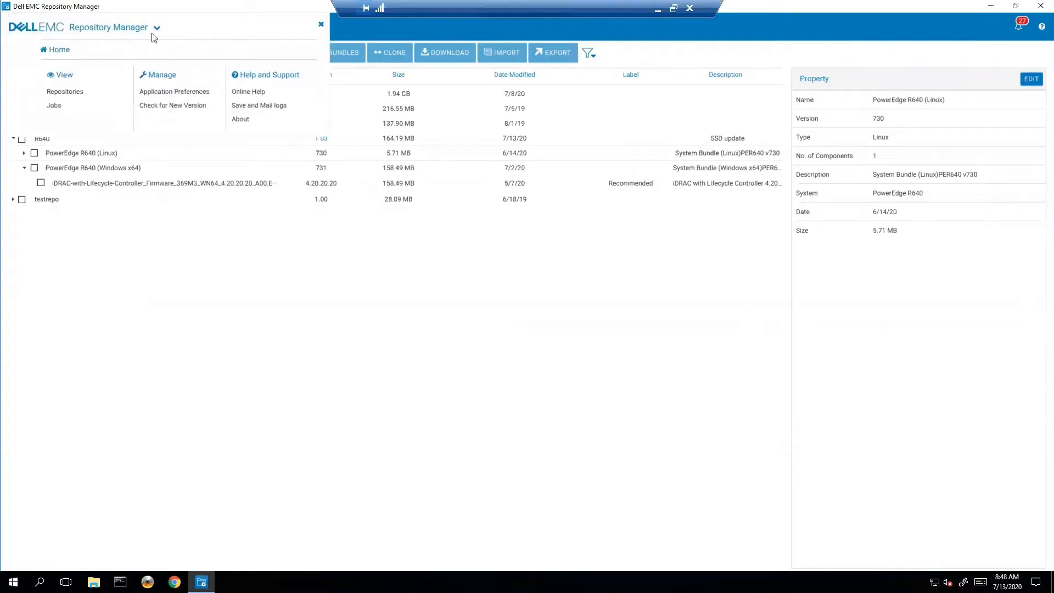
{"action": "mouse_move", "coordinate": [52, 108]}
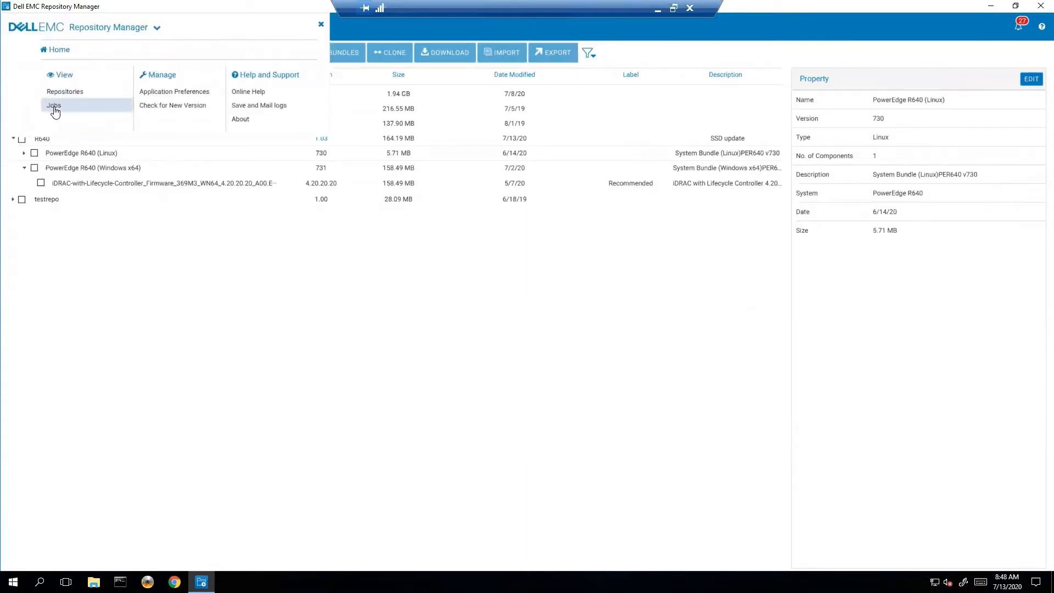
Show the Jobs page sorted newest first by Last Execution Date/Time.
{"action": "left_click", "coordinate": [53, 105]}
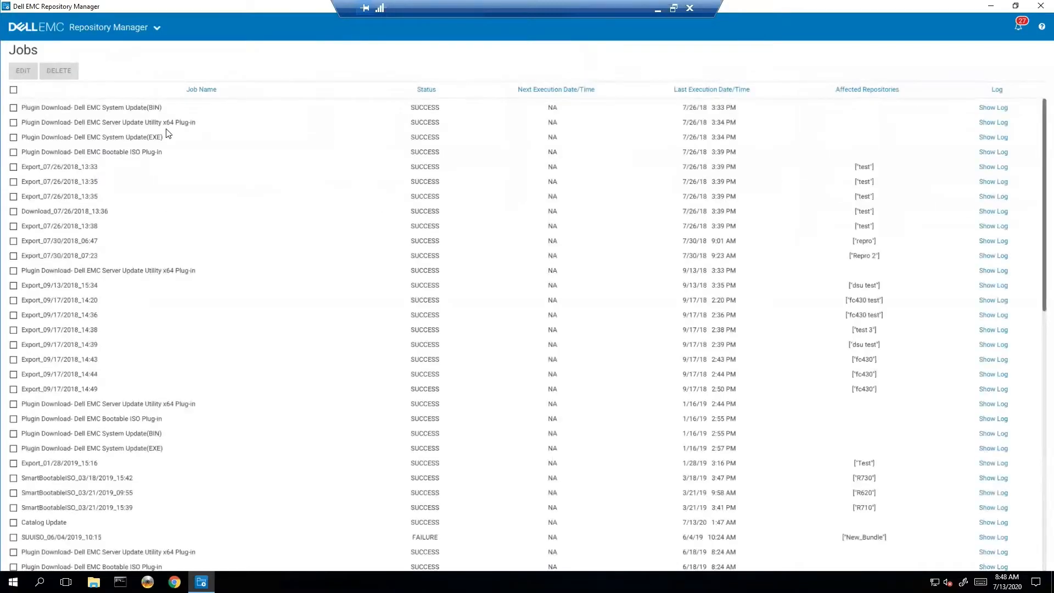
{"action": "mouse_move", "coordinate": [712, 91]}
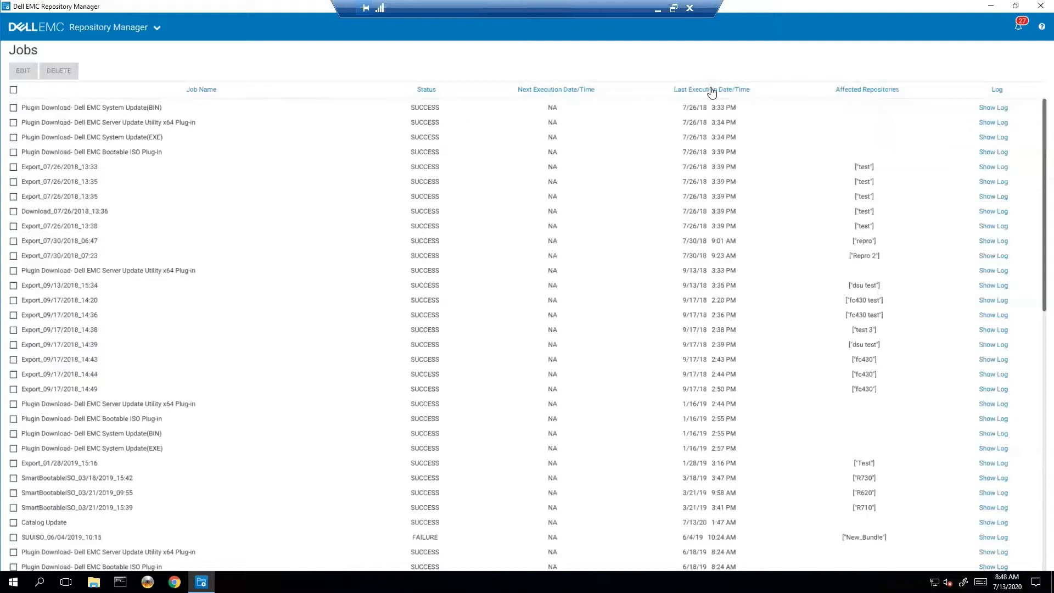
{"action": "left_click", "coordinate": [712, 88]}
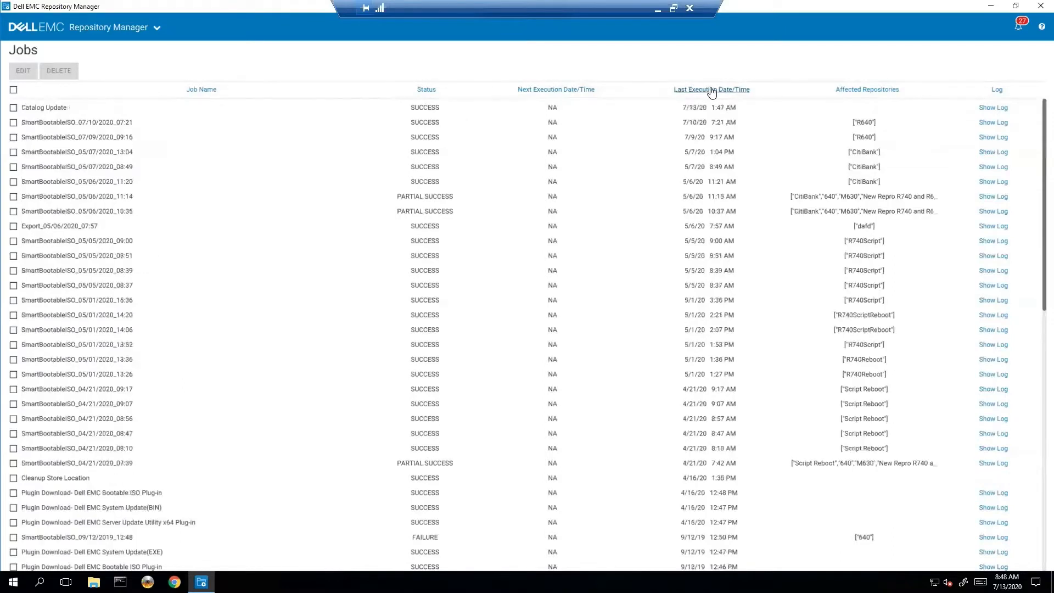
{"action": "mouse_move", "coordinate": [571, 129]}
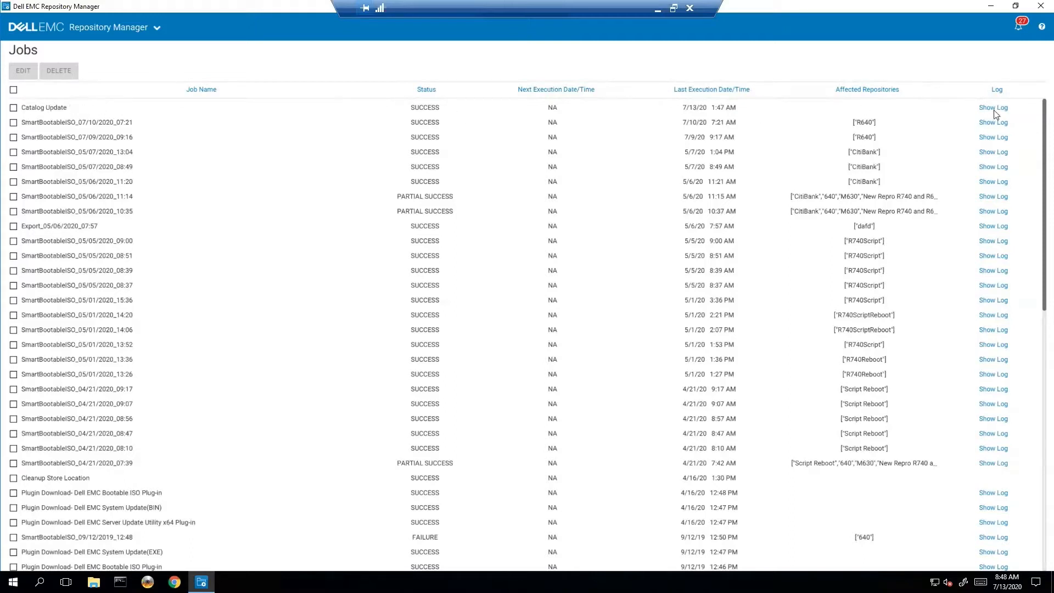
{"action": "mouse_move", "coordinate": [994, 107]}
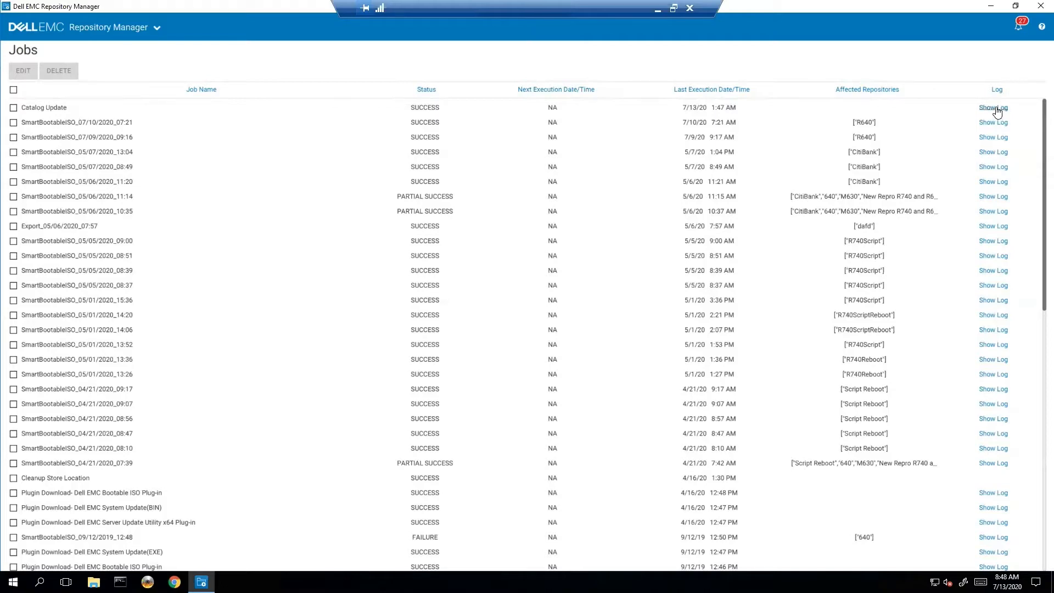
Review the Catalog Update job's log, selecting the latest update line and reading back to November 2019.
{"action": "left_click", "coordinate": [993, 107]}
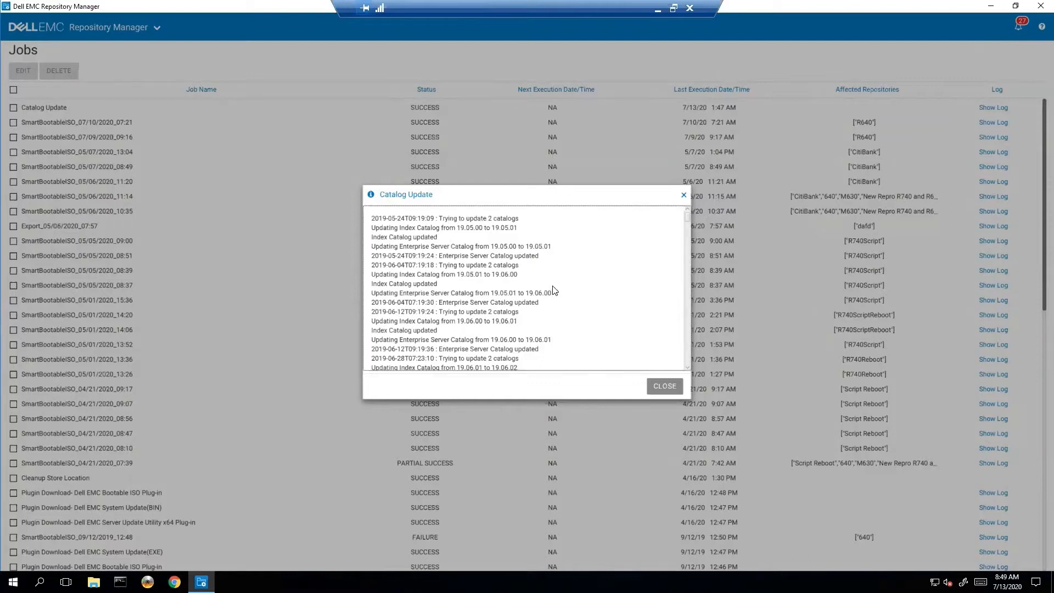
{"action": "scroll", "scroll_direction": "down", "scroll_amount": 3}
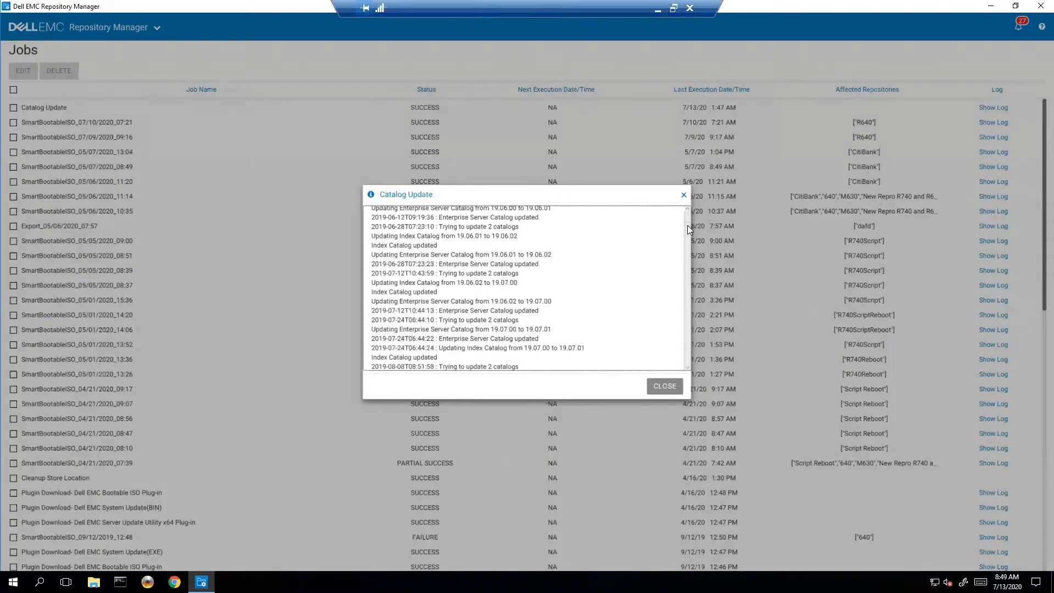
{"action": "scroll", "scroll_direction": "down", "scroll_amount": 3}
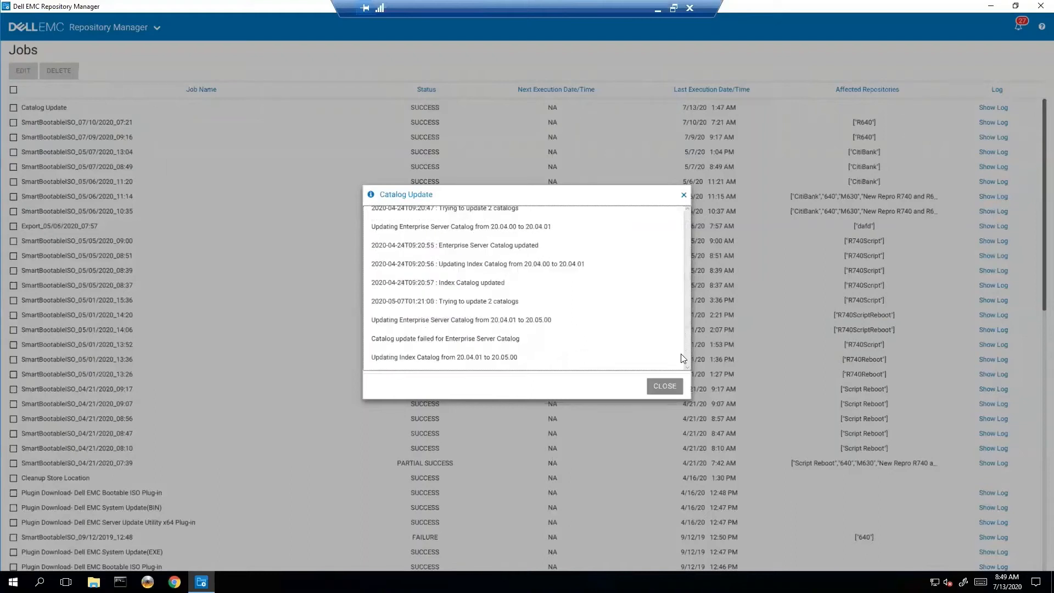
{"action": "scroll", "scroll_direction": "down", "scroll_amount": 3}
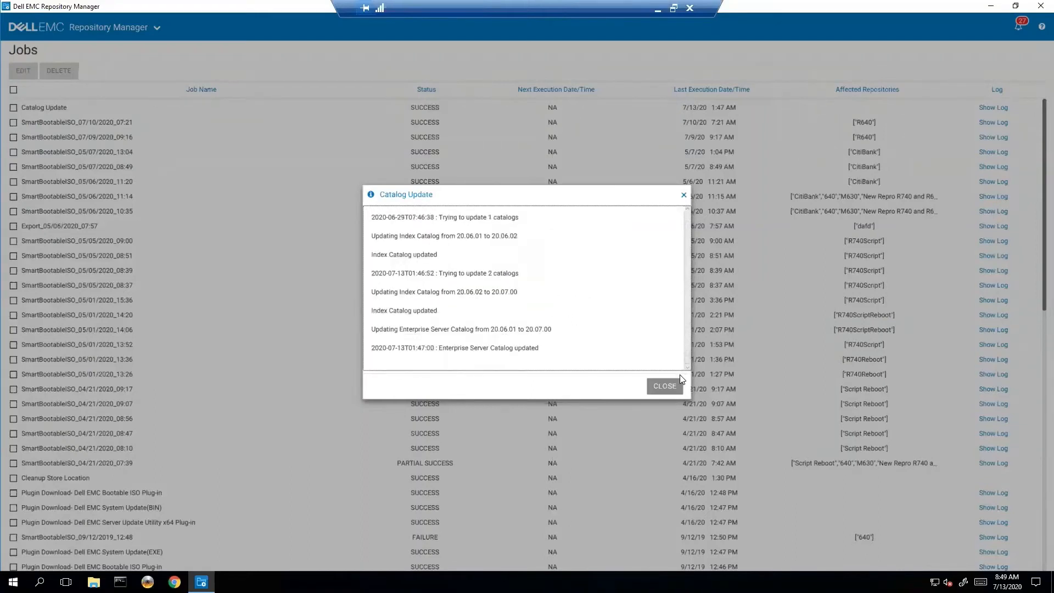
{"action": "double_click", "coordinate": [507, 348]}
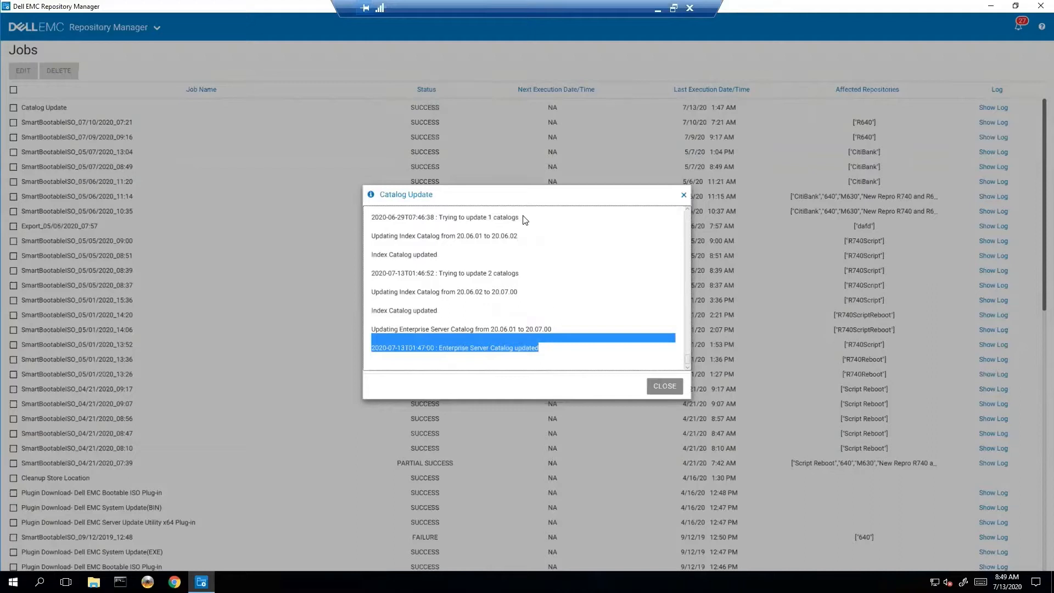
{"action": "scroll", "scroll_direction": "up", "scroll_amount": 3}
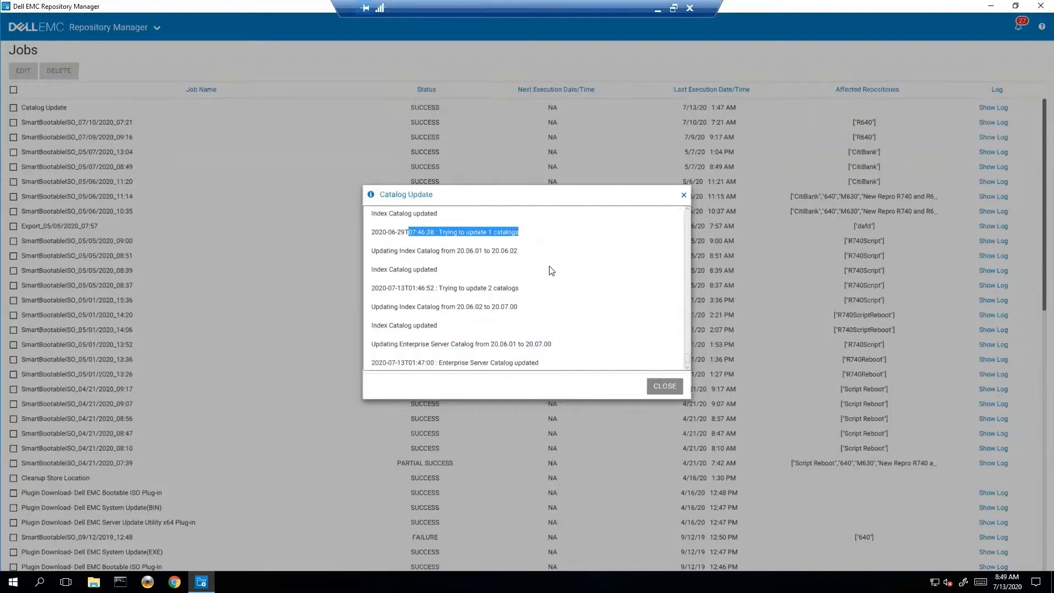
{"action": "scroll", "scroll_direction": "up", "scroll_amount": 3}
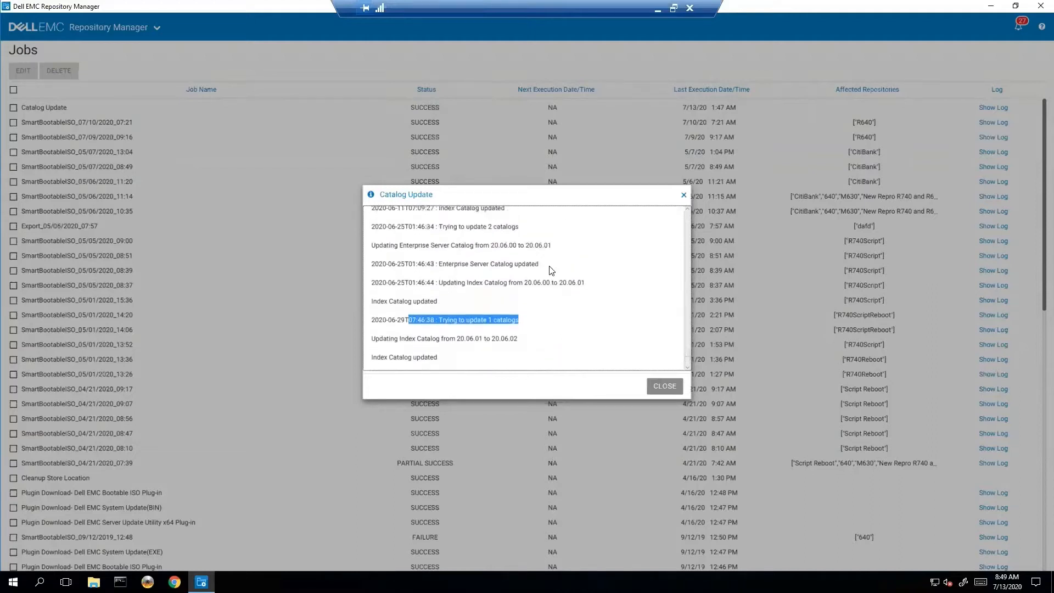
{"action": "scroll", "scroll_direction": "up", "scroll_amount": 3}
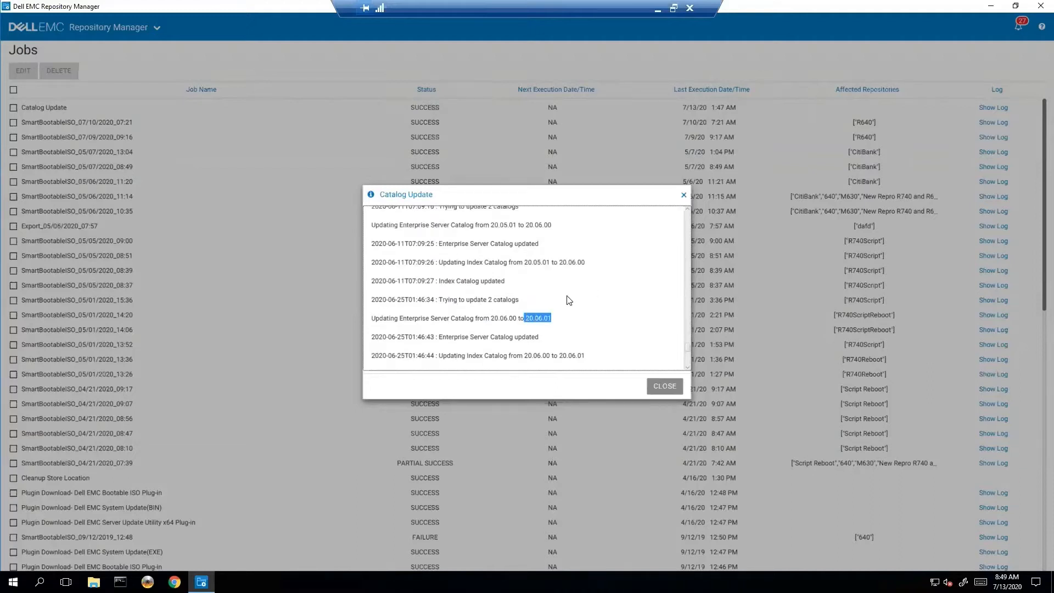
{"action": "scroll", "scroll_direction": "up", "scroll_amount": 3}
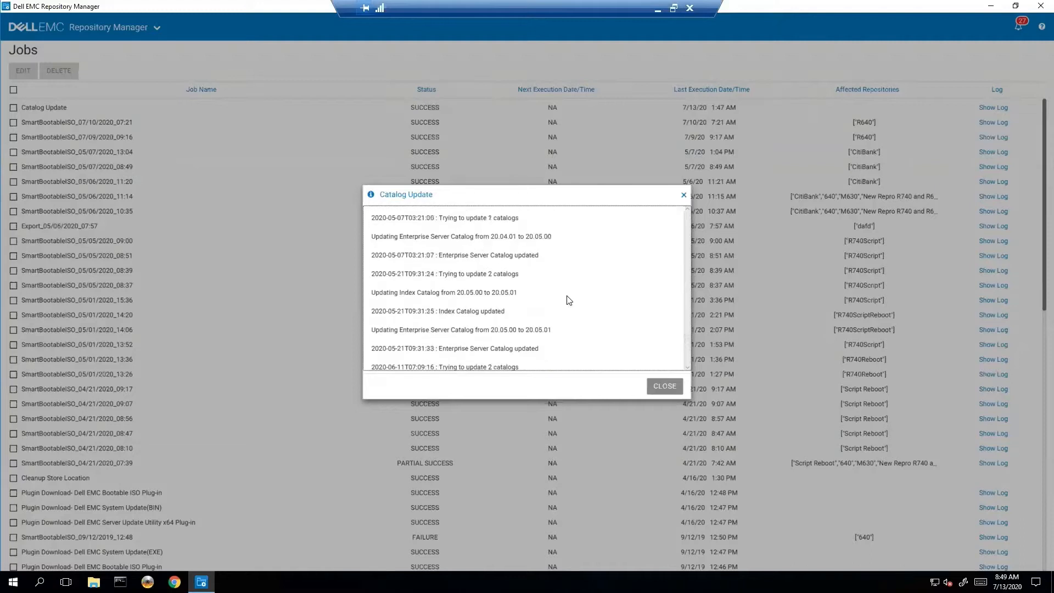
{"action": "scroll", "scroll_direction": "down", "scroll_amount": 3}
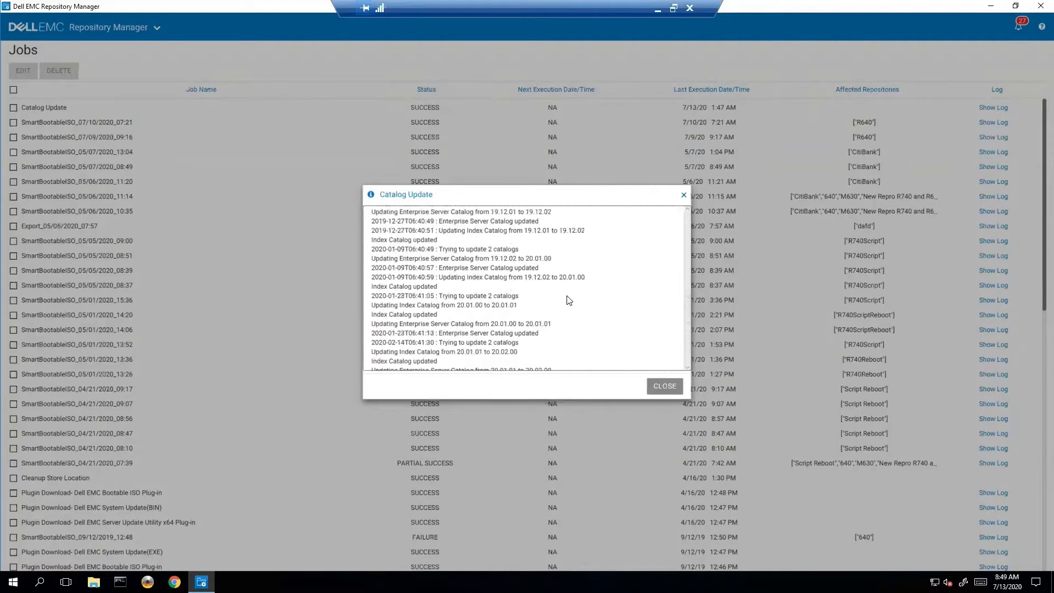
{"action": "scroll", "scroll_direction": "up", "scroll_amount": 3}
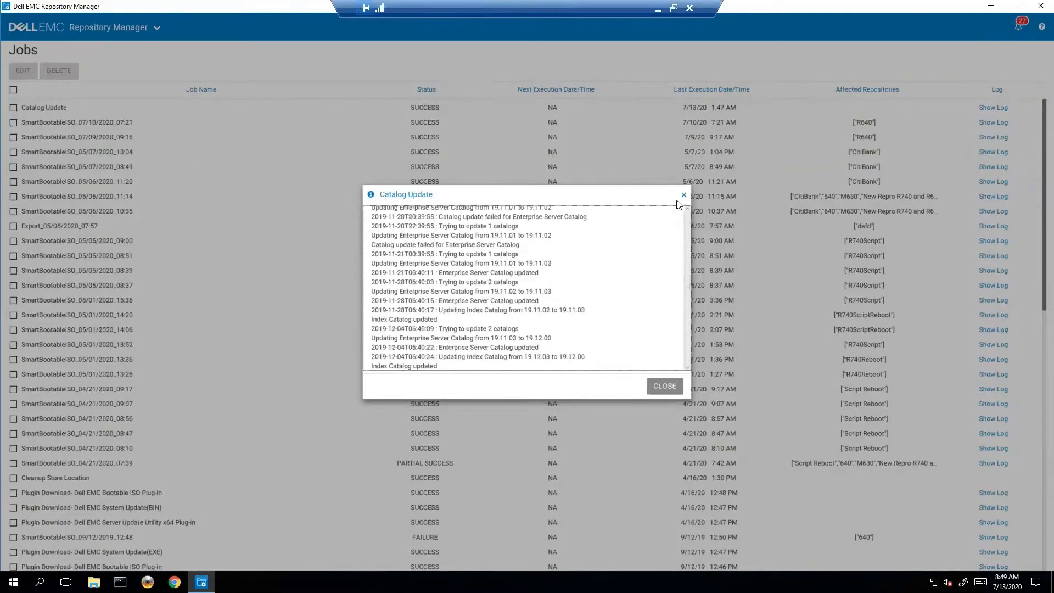
{"action": "scroll", "scroll_direction": "up", "scroll_amount": 3}
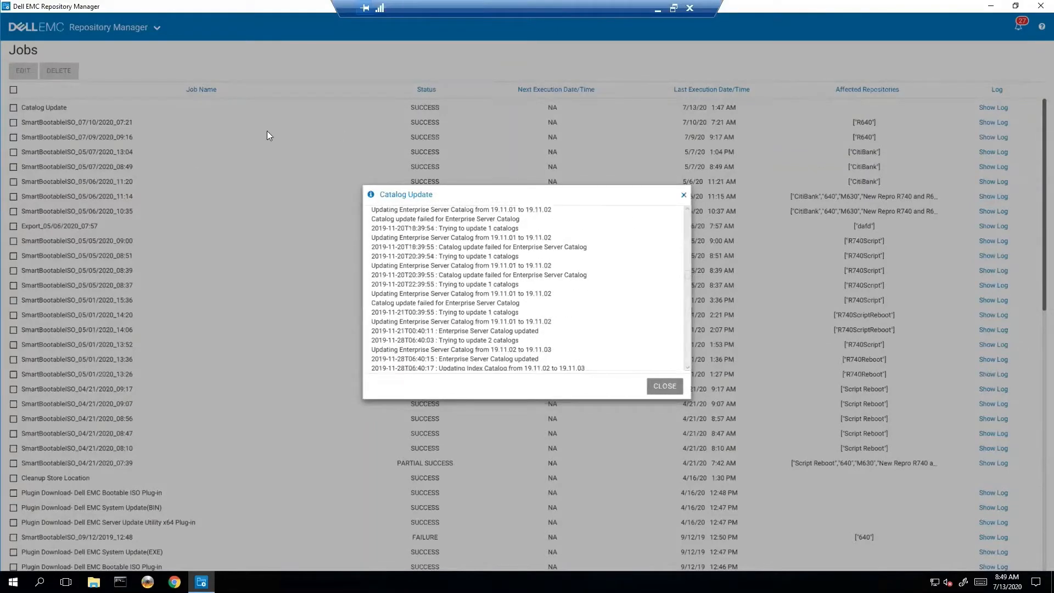
{"action": "left_click", "coordinate": [663, 385]}
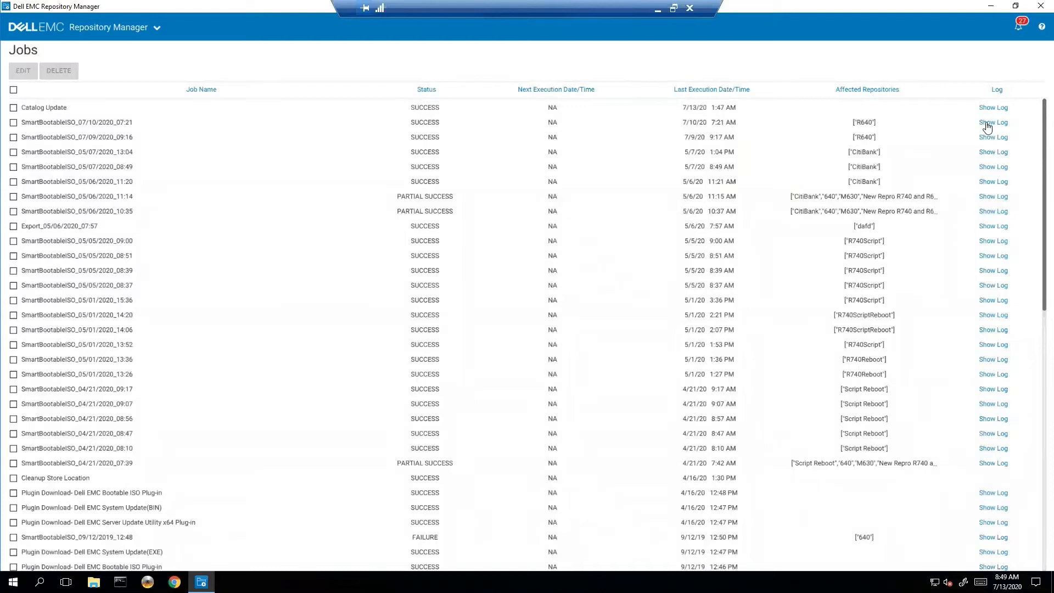
{"action": "left_click", "coordinate": [993, 122]}
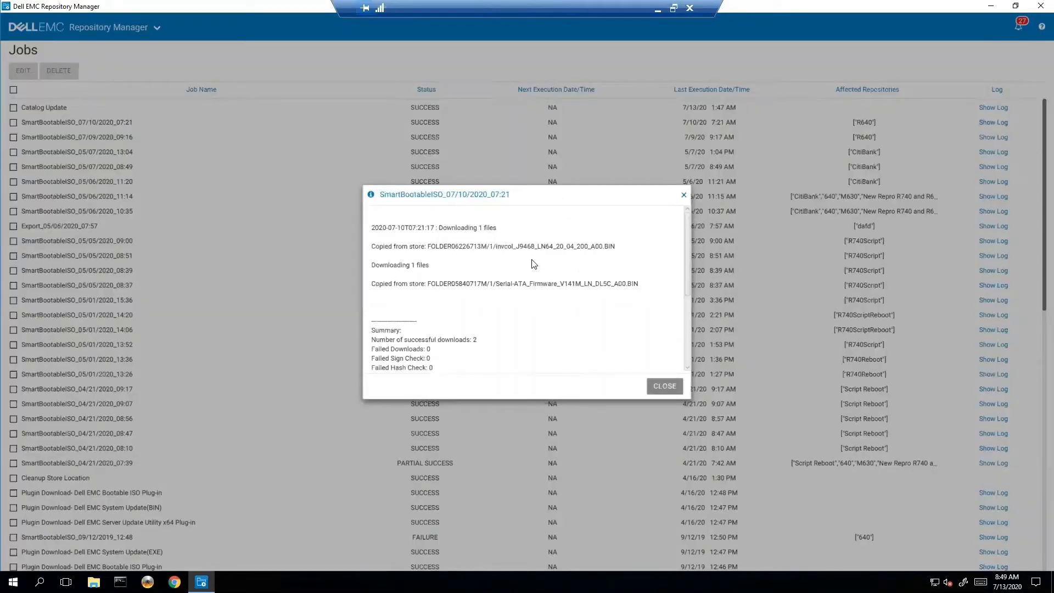
{"action": "mouse_move", "coordinate": [606, 246]}
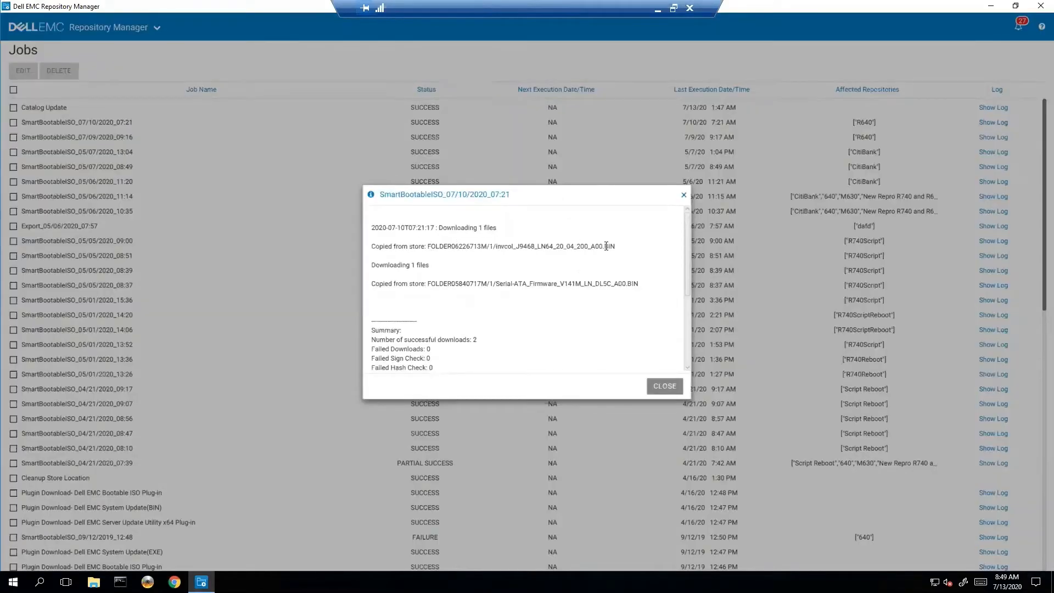
{"action": "double_click", "coordinate": [520, 246]}
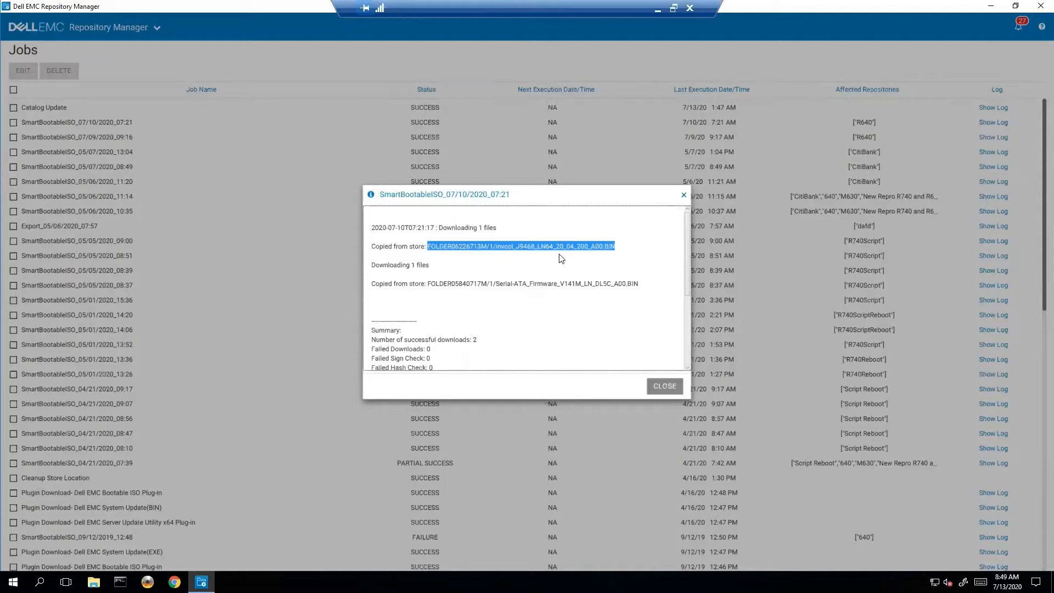
{"action": "left_click", "coordinate": [625, 280]}
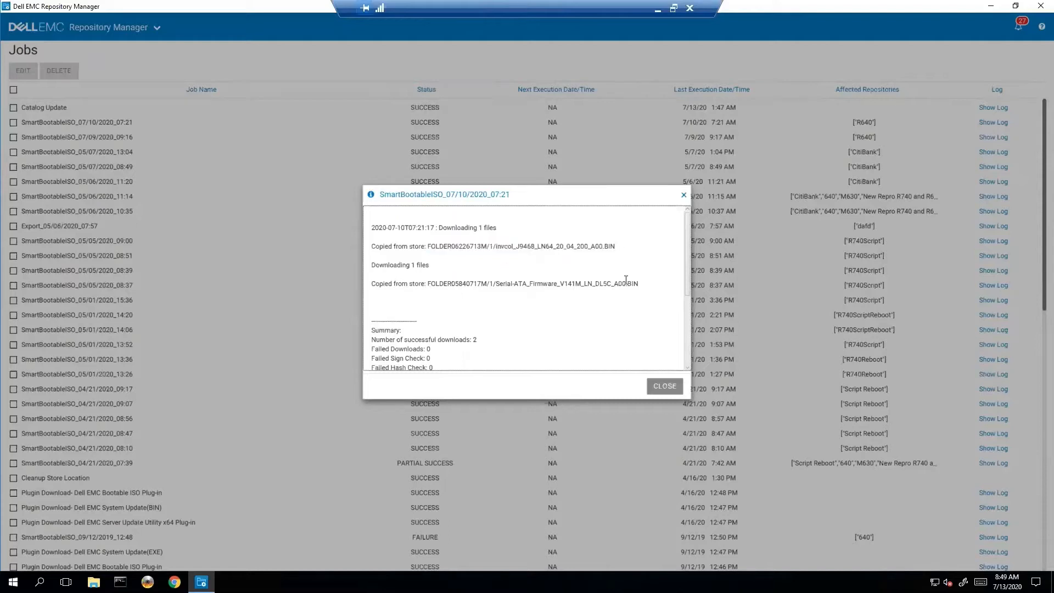
{"action": "double_click", "coordinate": [534, 283]}
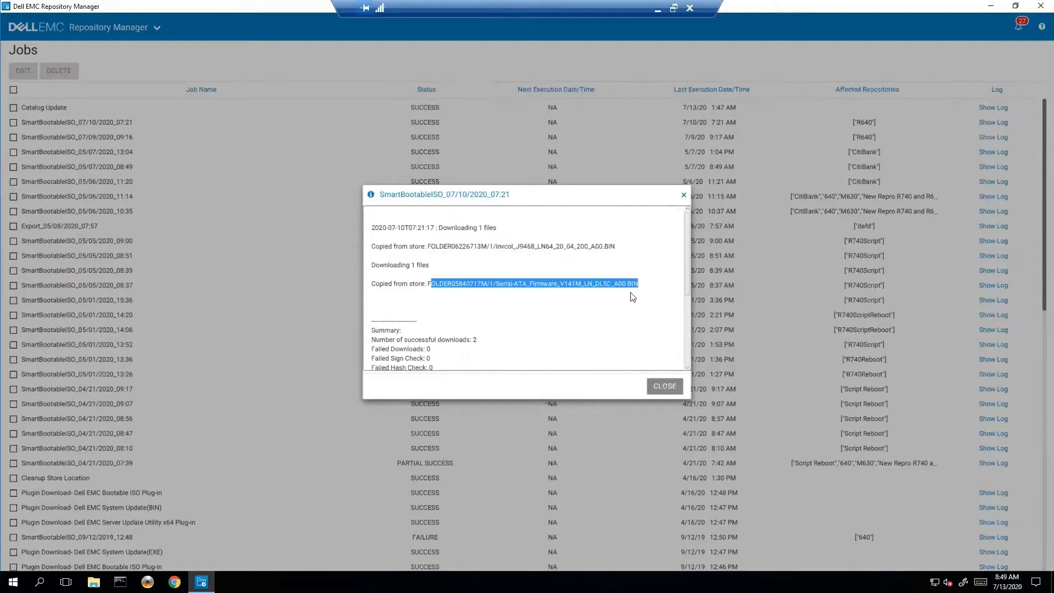
{"action": "scroll", "scroll_direction": "down", "scroll_amount": 3}
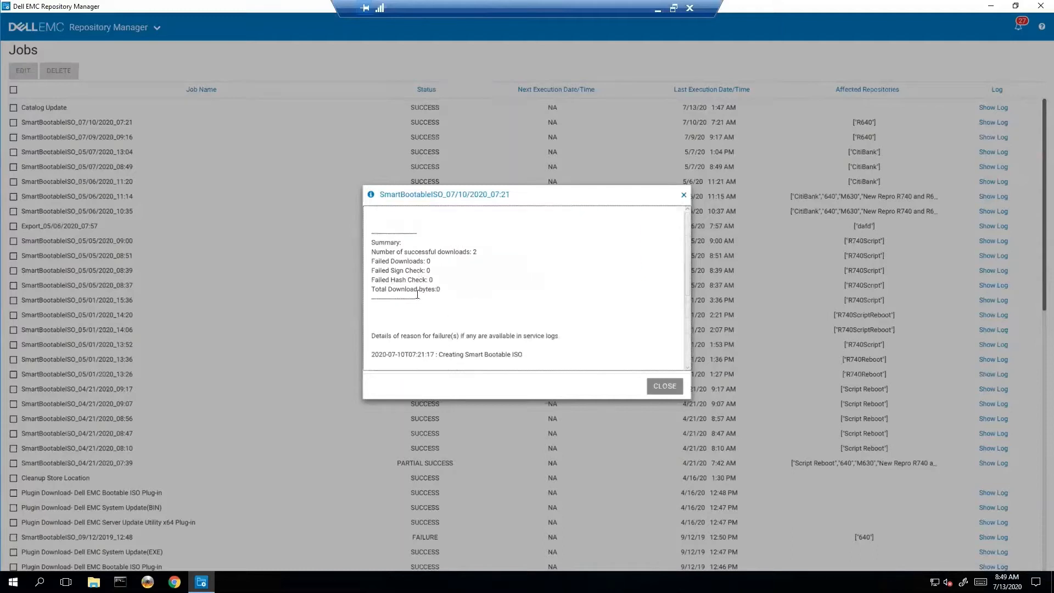
{"action": "scroll", "scroll_direction": "down", "scroll_amount": 3}
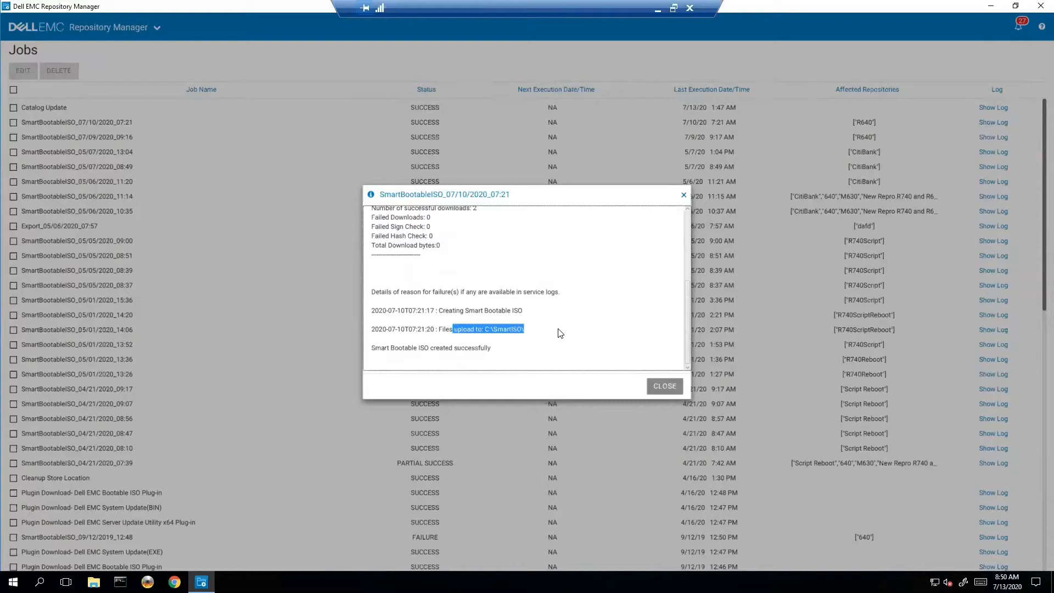
{"action": "mouse_move", "coordinate": [537, 366]}
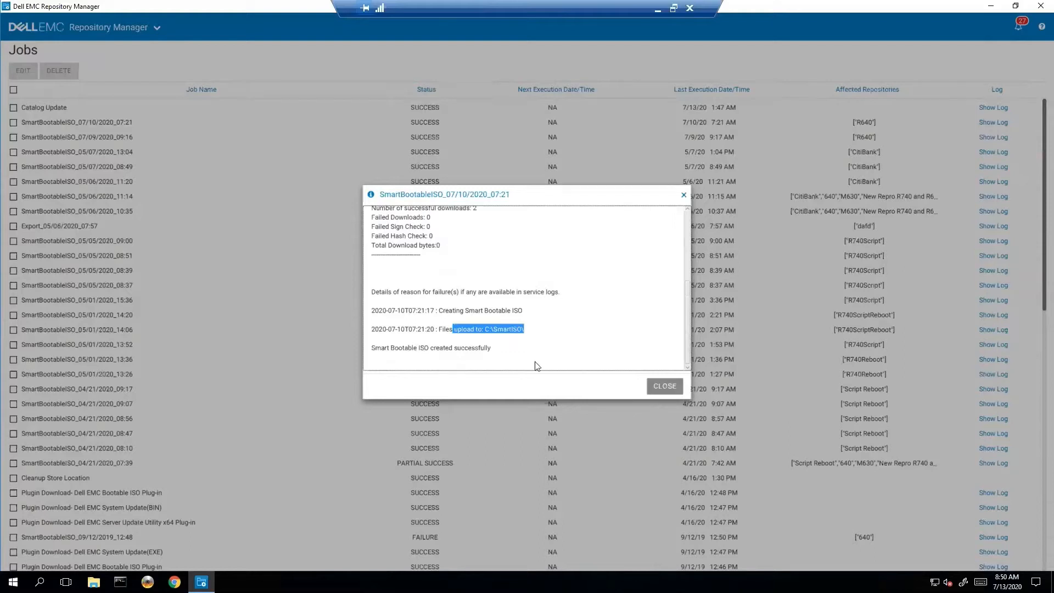
{"action": "mouse_move", "coordinate": [625, 339]}
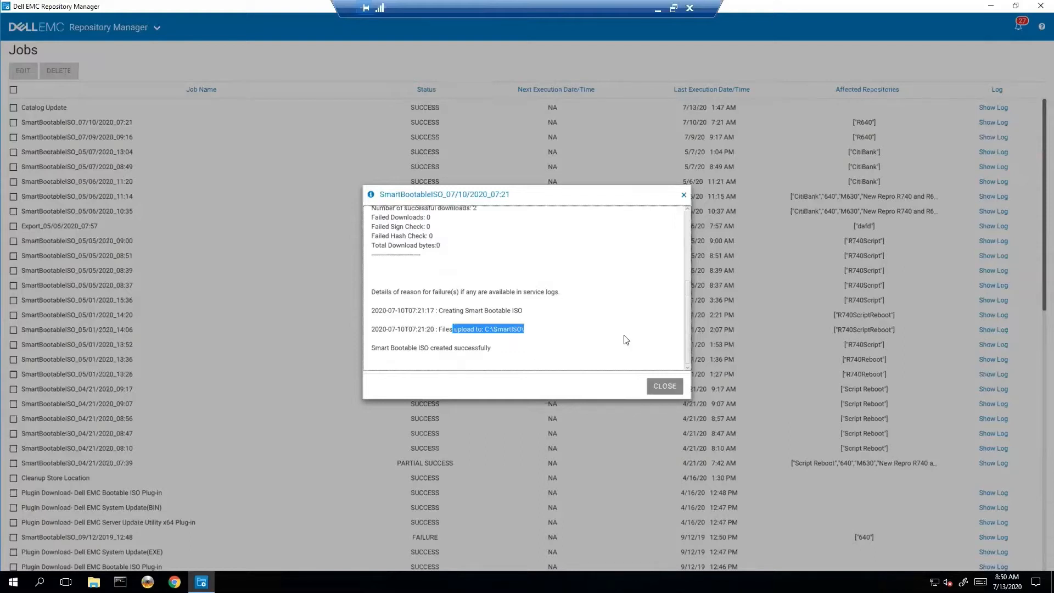
{"action": "mouse_move", "coordinate": [650, 359]}
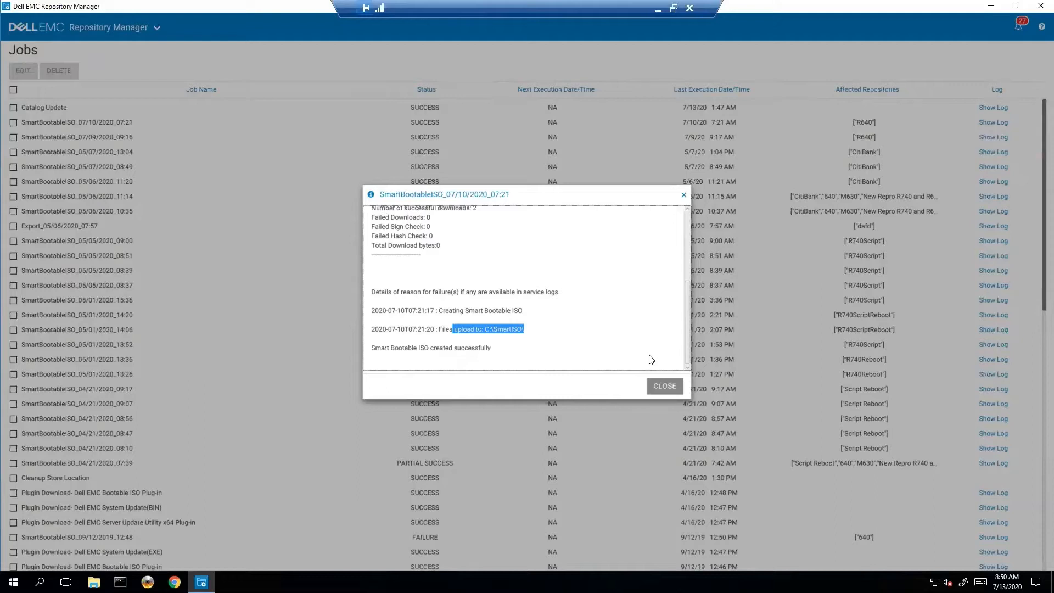
{"action": "mouse_move", "coordinate": [664, 385]}
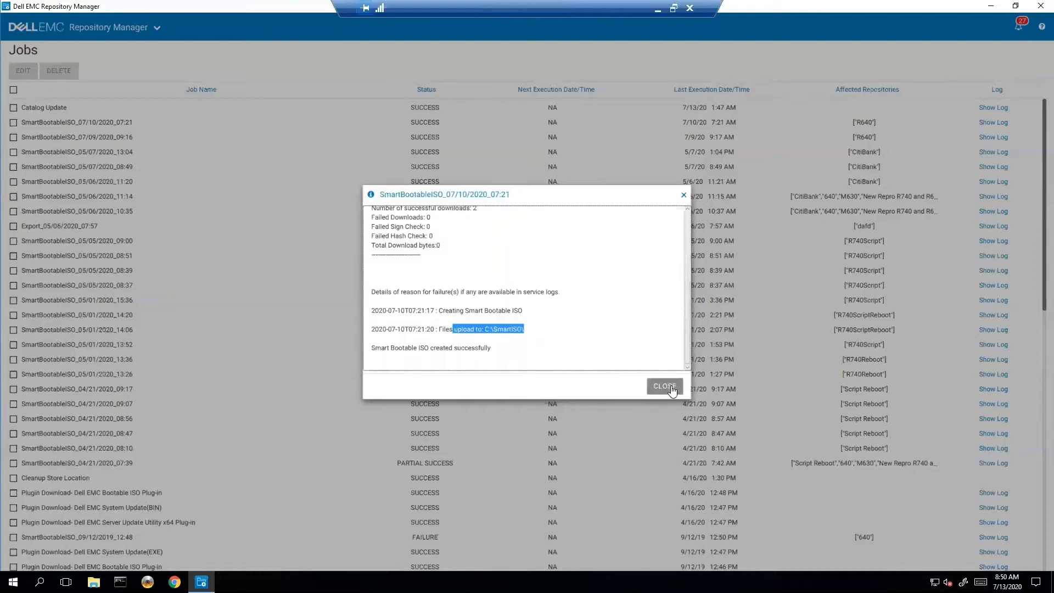
Close the SmartBootableISO job log and return to the Jobs list.
{"action": "left_click", "coordinate": [664, 386]}
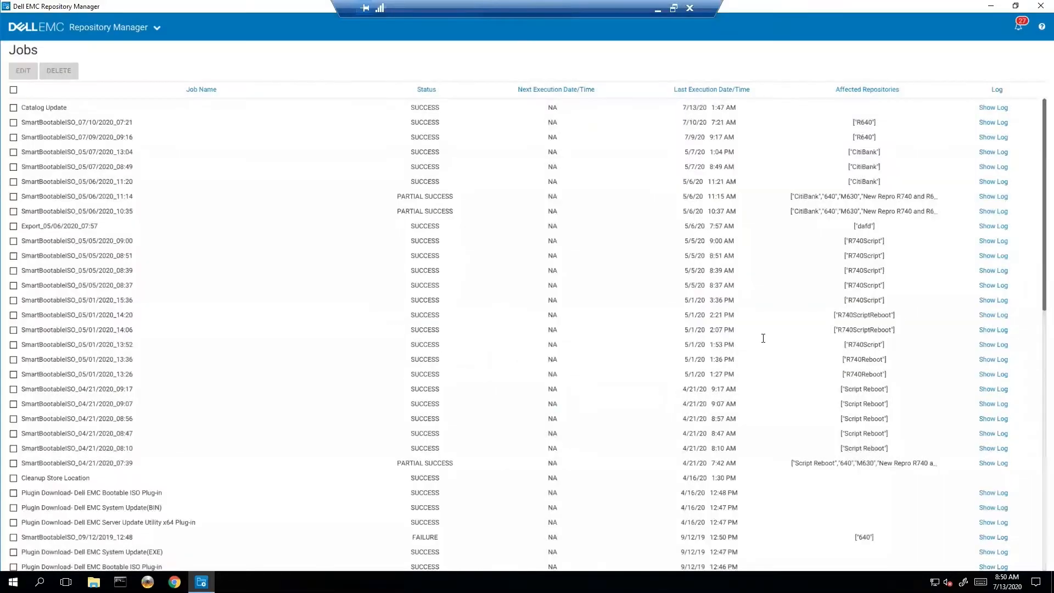
{"action": "mouse_move", "coordinate": [564, 294]}
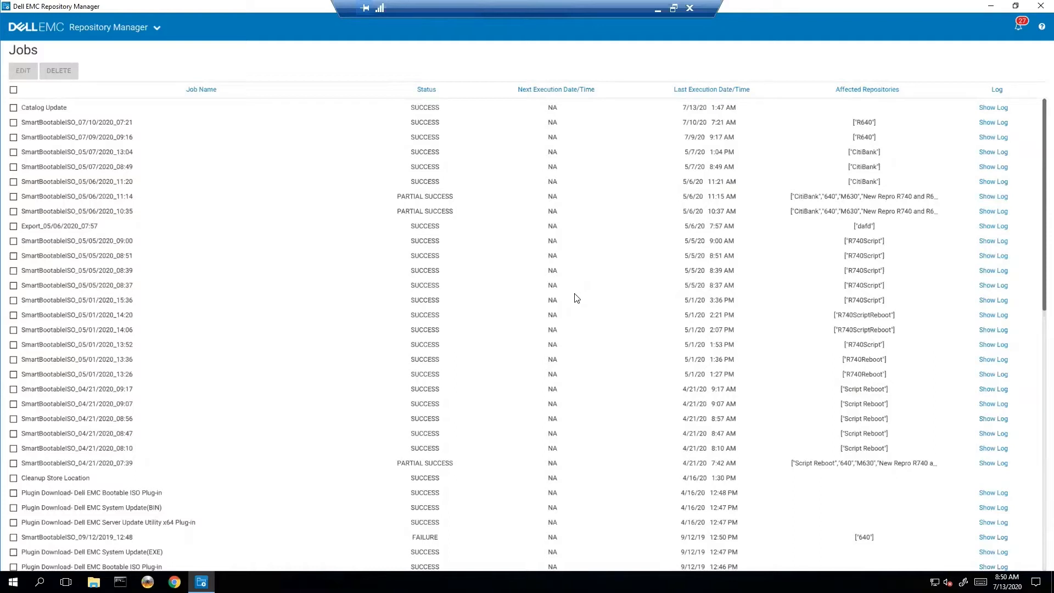
{"action": "mouse_move", "coordinate": [282, 132]}
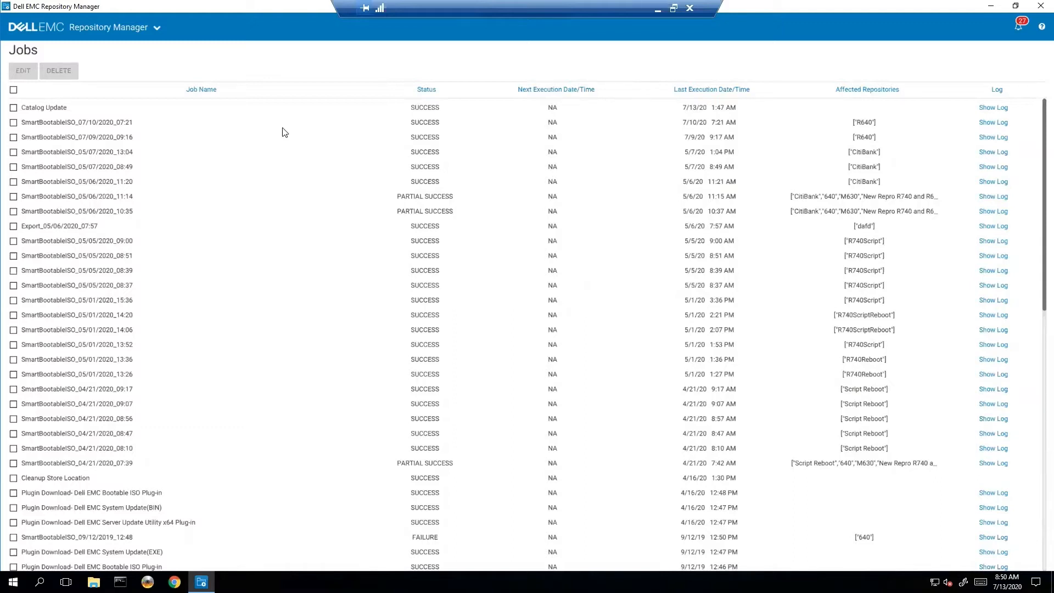
Start a Save/Mail Logs download, bringing up the save prompt for logs.zip.
{"action": "left_click", "coordinate": [157, 26]}
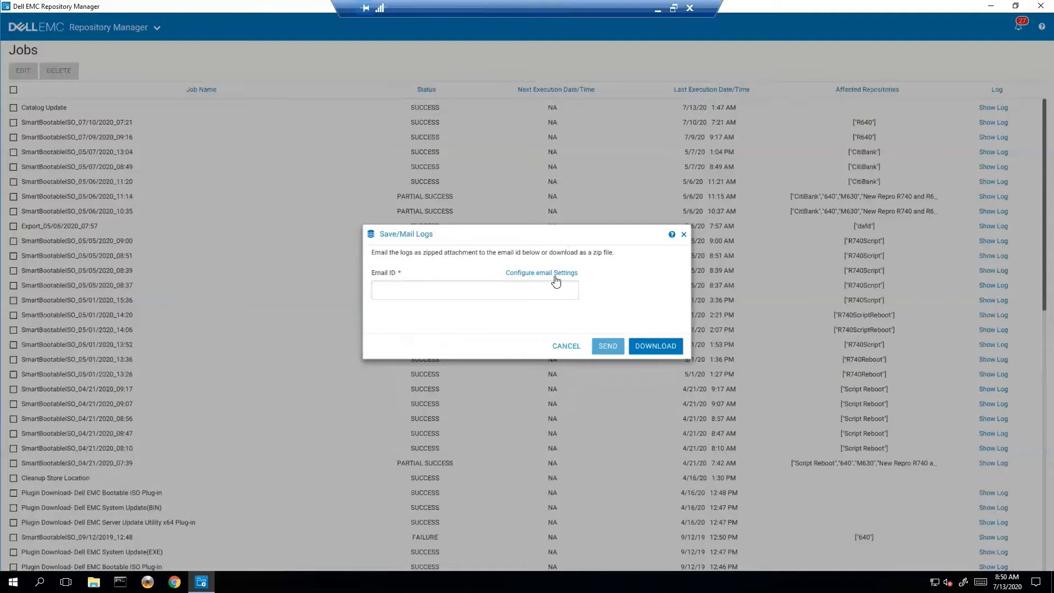
{"action": "mouse_move", "coordinate": [570, 350]}
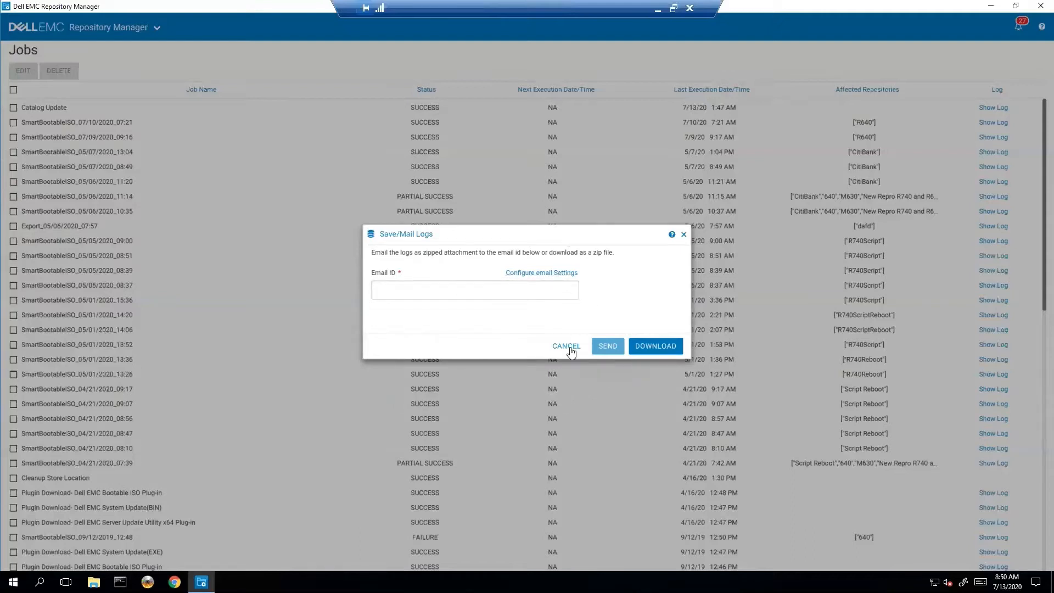
{"action": "left_click", "coordinate": [654, 346]}
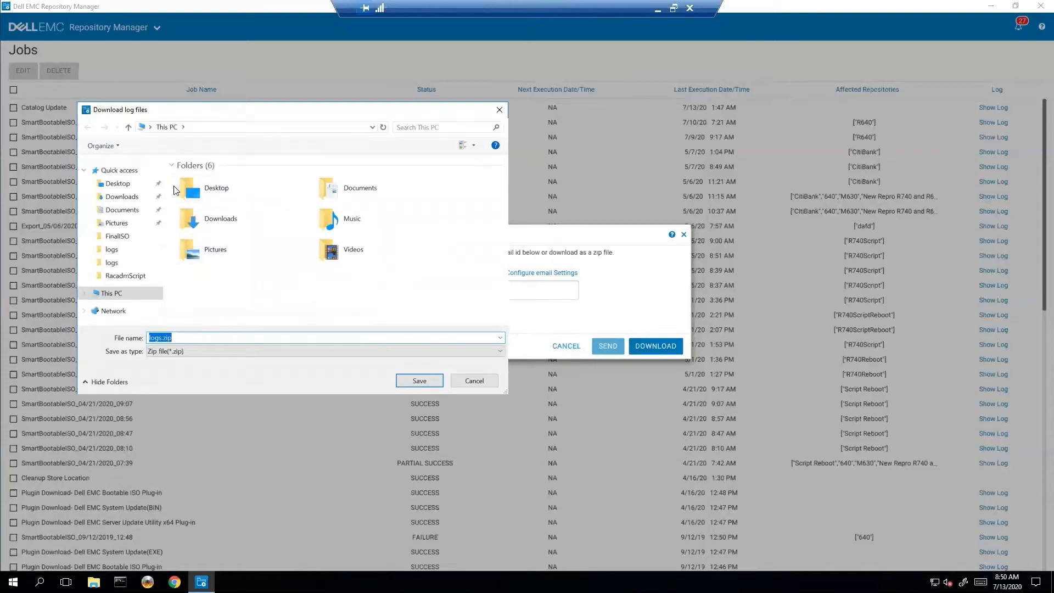
Save logs.zip into the user's profile folder under C:\Users, confirming the save.
{"action": "scroll", "scroll_direction": "down", "scroll_amount": 3}
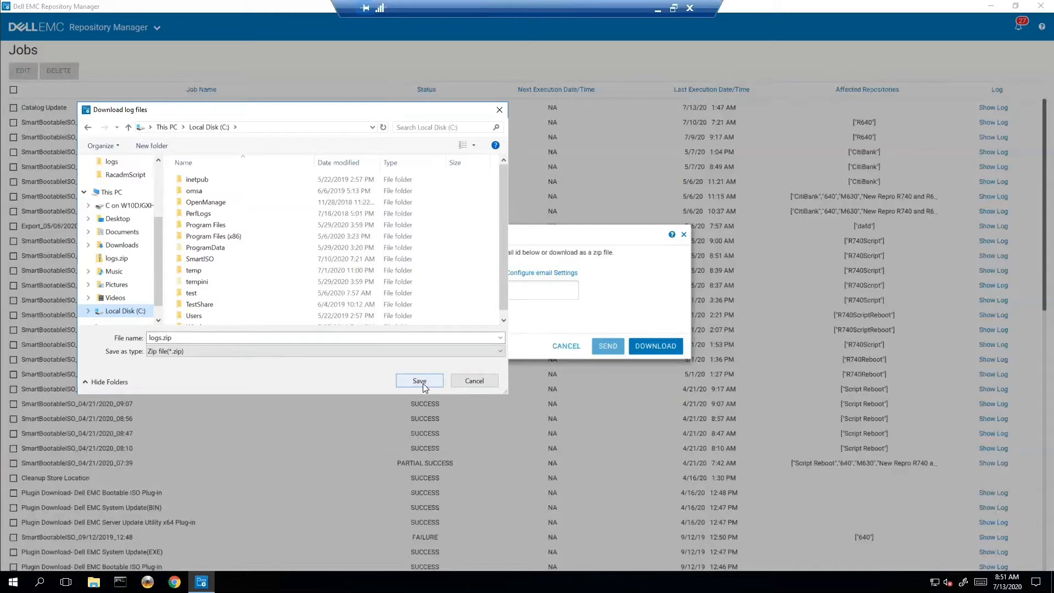
{"action": "left_click", "coordinate": [419, 381]}
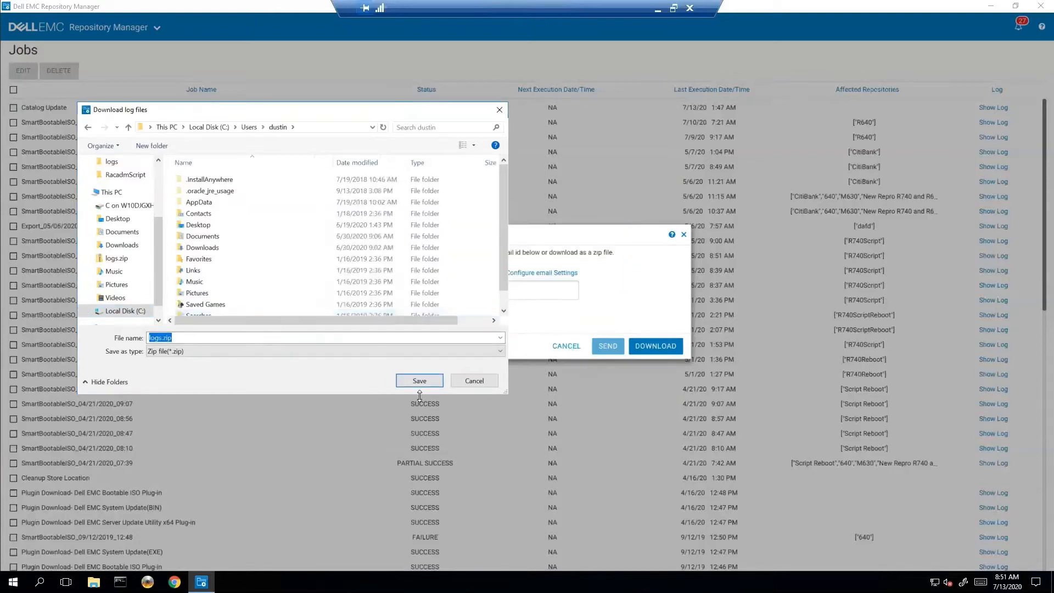
{"action": "left_click", "coordinate": [473, 381]}
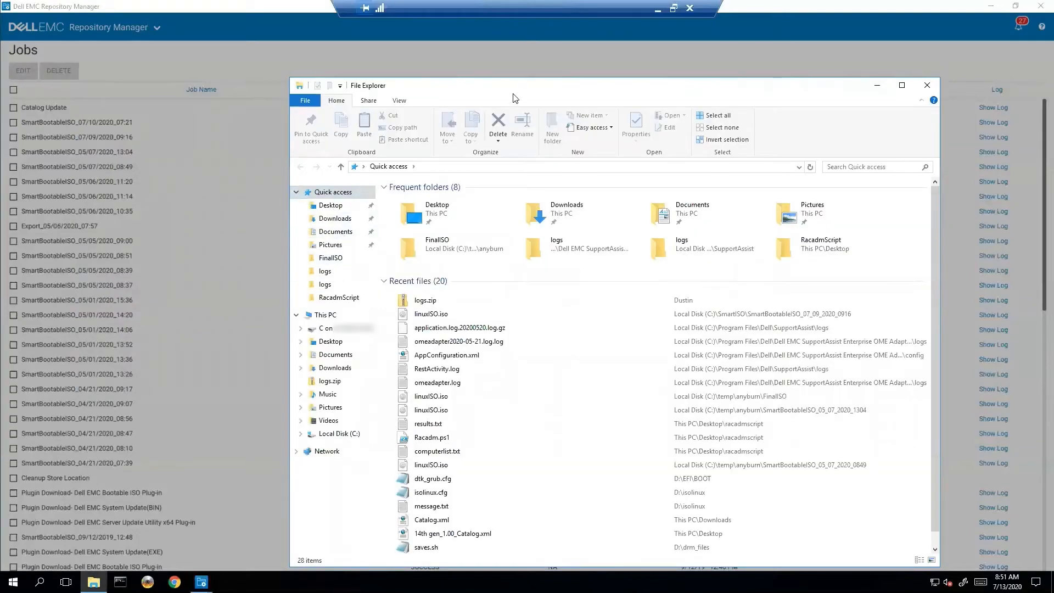
{"action": "mouse_move", "coordinate": [335, 235]}
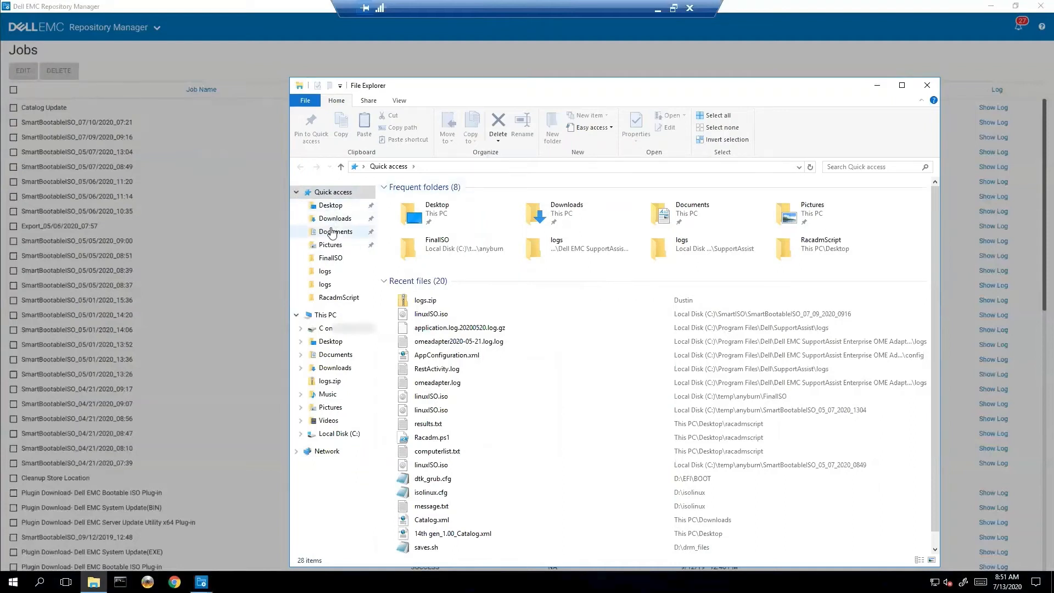
Browse File Explorer to the user's home folder under C:\Users.
{"action": "left_click", "coordinate": [339, 434]}
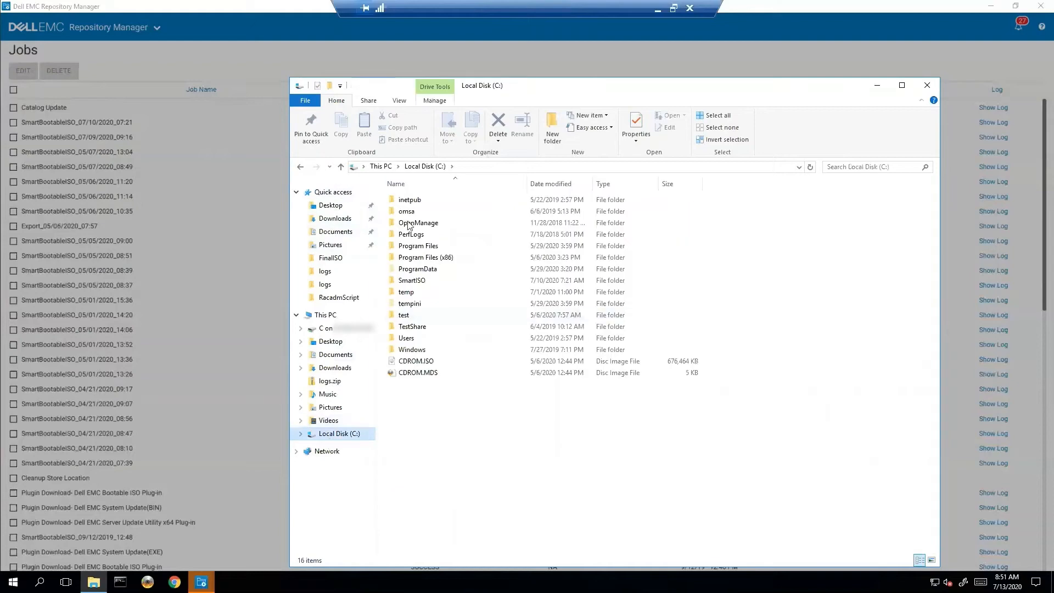
{"action": "double_click", "coordinate": [406, 337]}
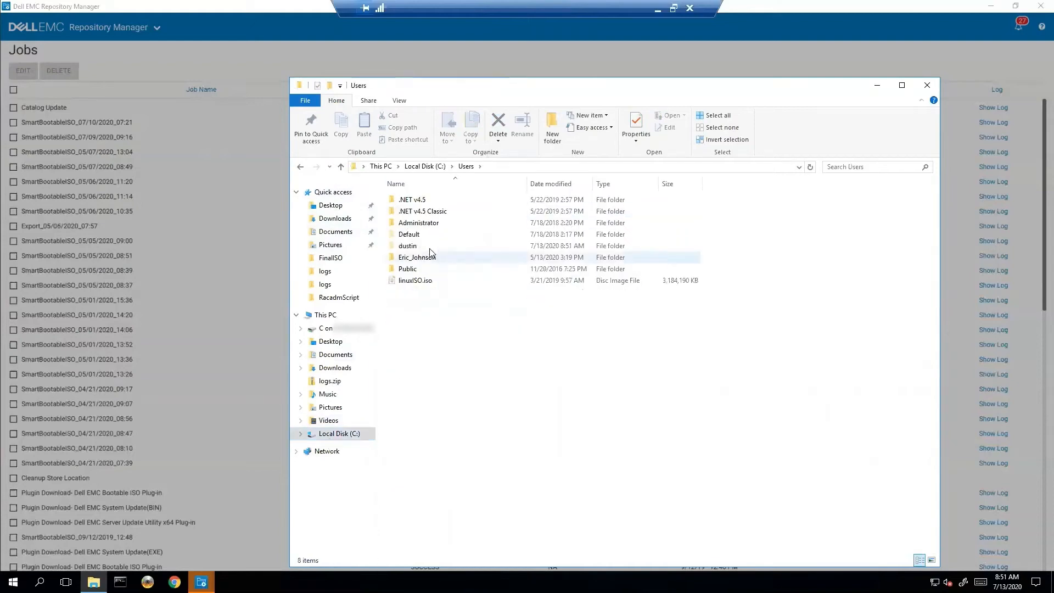
{"action": "double_click", "coordinate": [408, 245]}
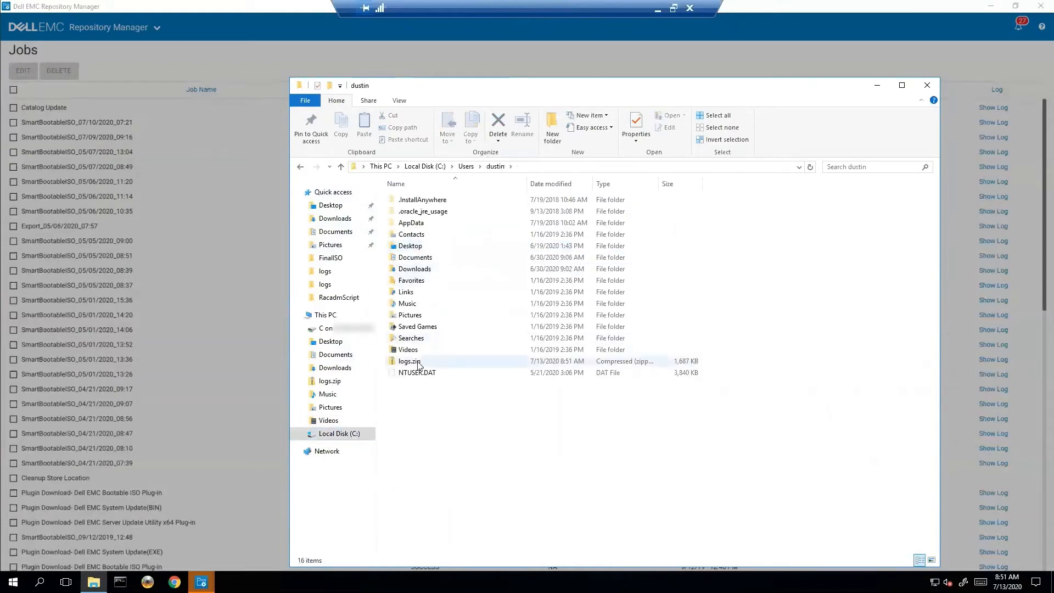
Extract logs.zip with Extract All into the default logs destination folder.
{"action": "right_click", "coordinate": [409, 361]}
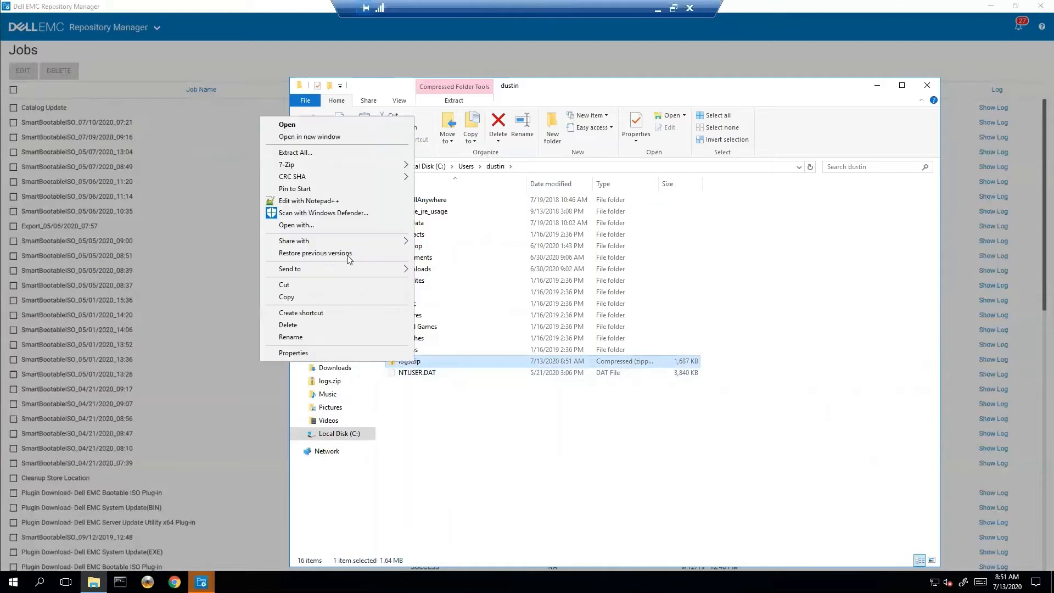
{"action": "left_click", "coordinate": [296, 152]}
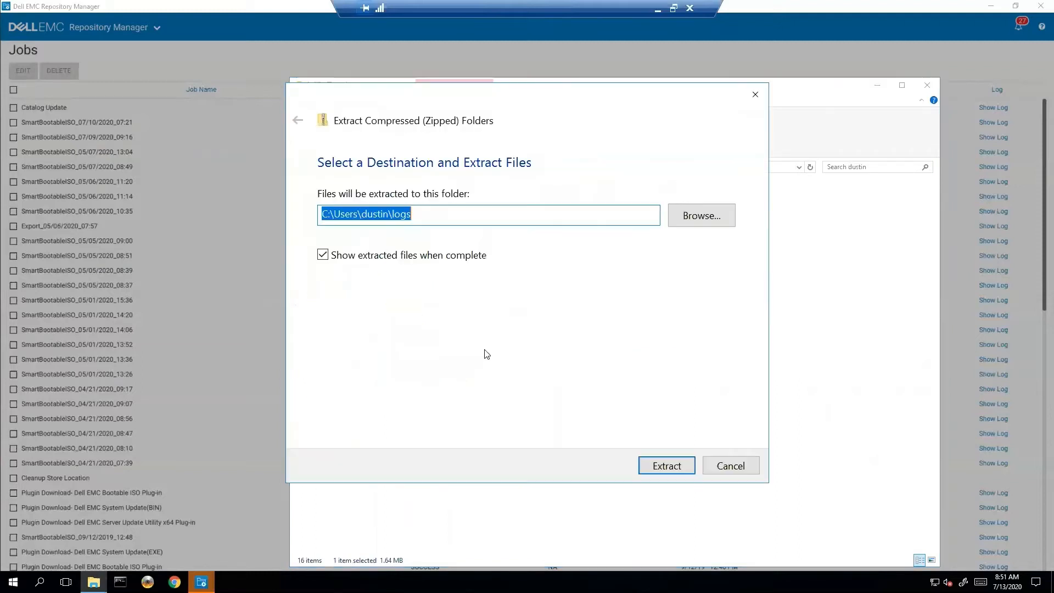
{"action": "left_click", "coordinate": [665, 465]}
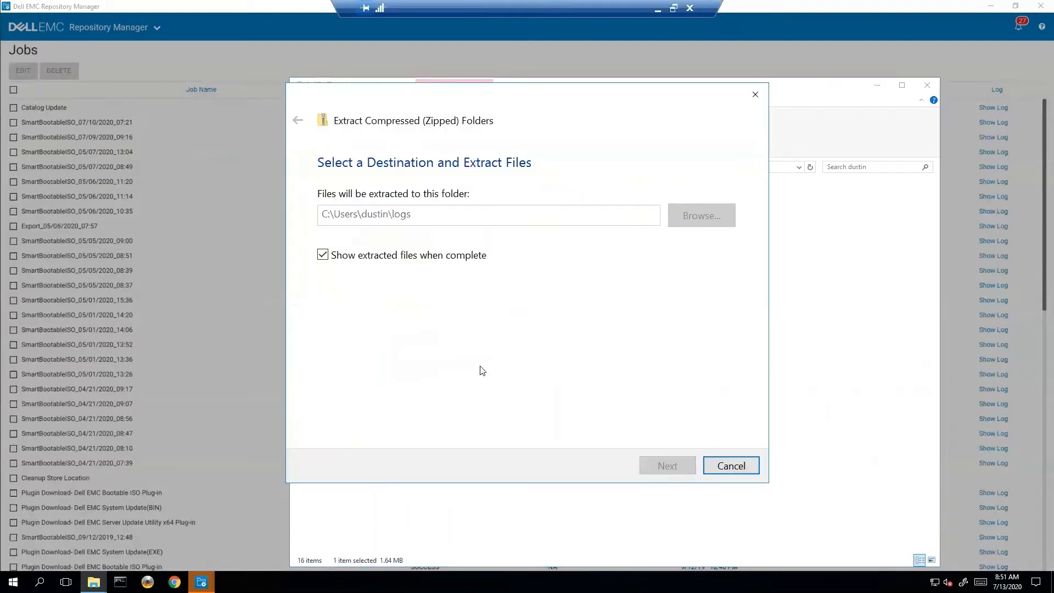
{"action": "left_click", "coordinate": [666, 465]}
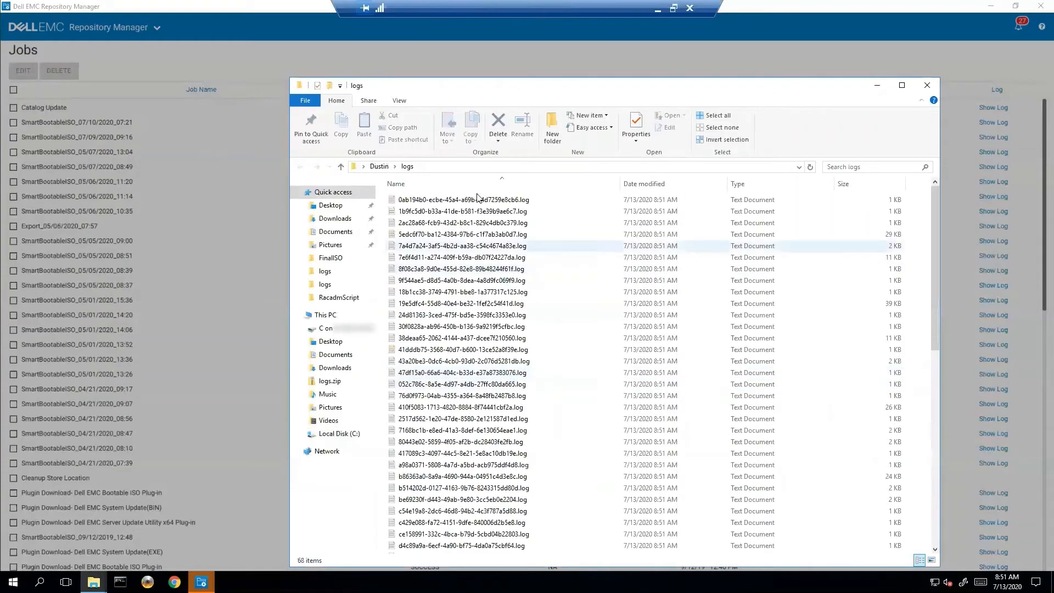
Locate drmservice-3.log among the extracted logs and launch it in Notepad.
{"action": "scroll", "scroll_direction": "down", "scroll_amount": 3}
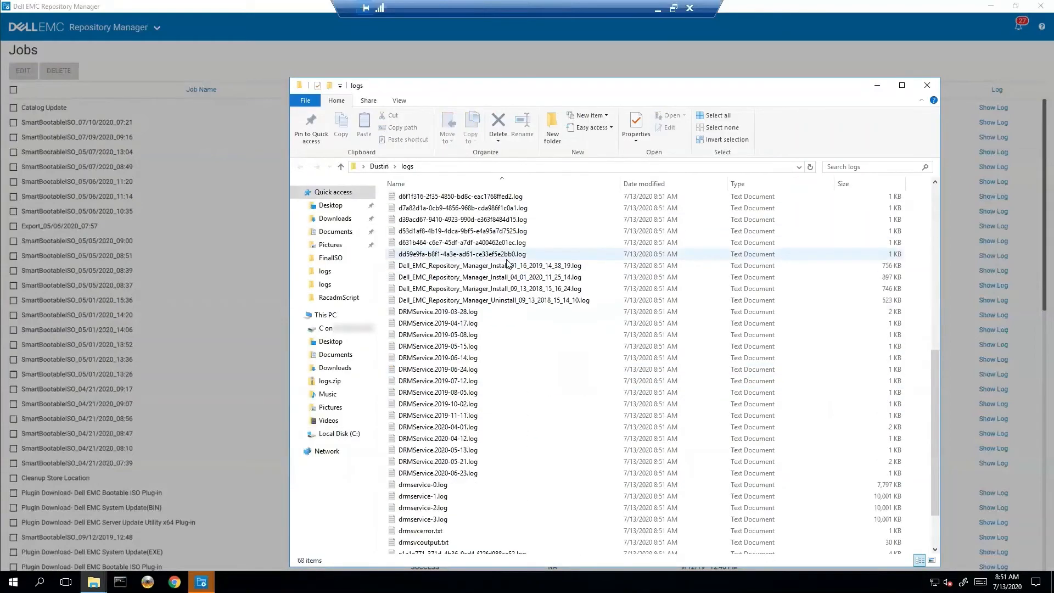
{"action": "left_click", "coordinate": [438, 310]}
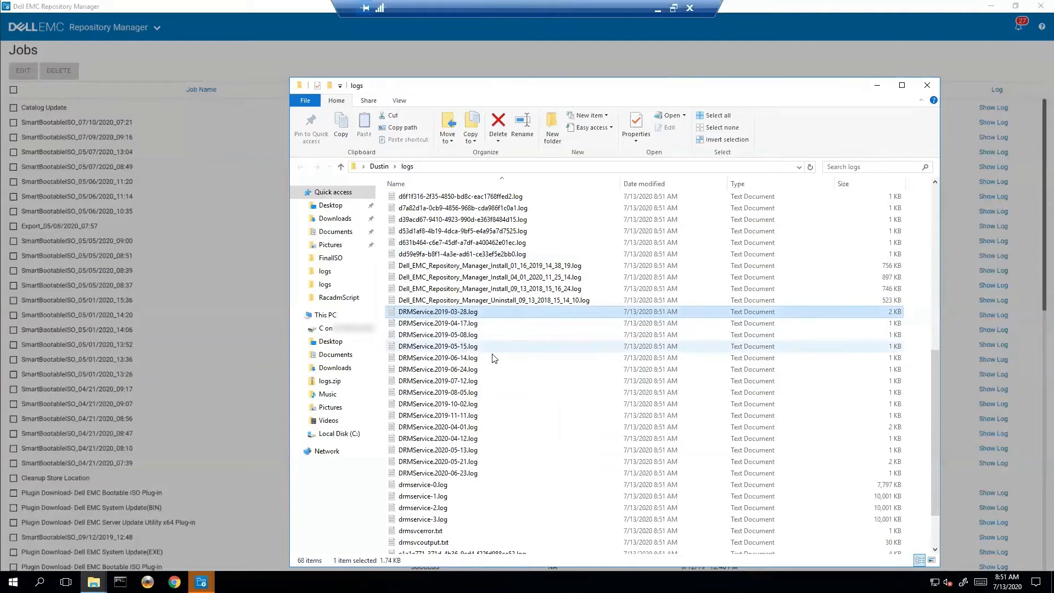
{"action": "scroll", "scroll_direction": "down", "scroll_amount": 3}
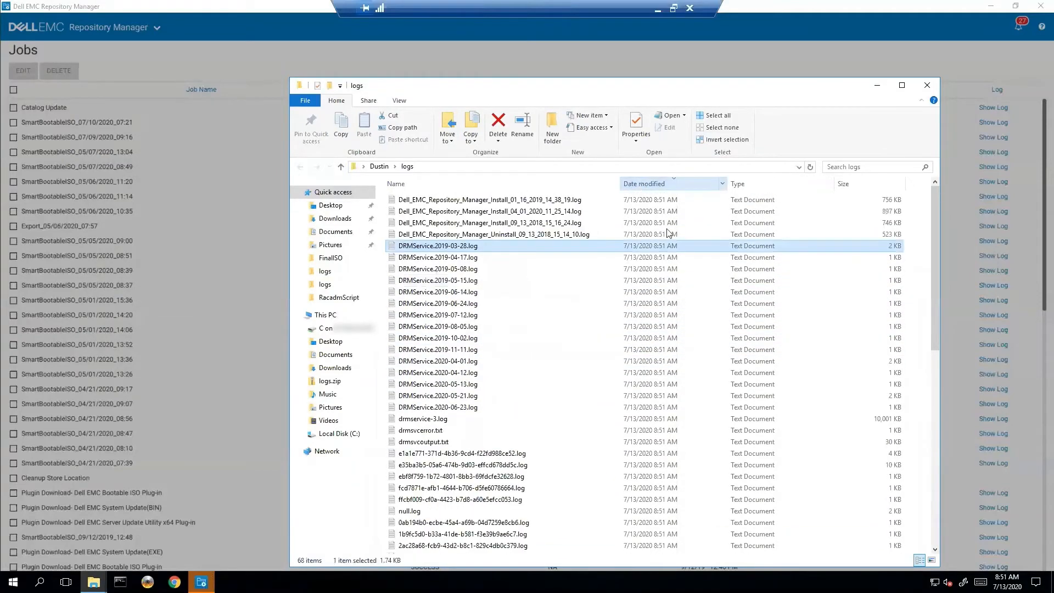
{"action": "mouse_move", "coordinate": [437, 419]}
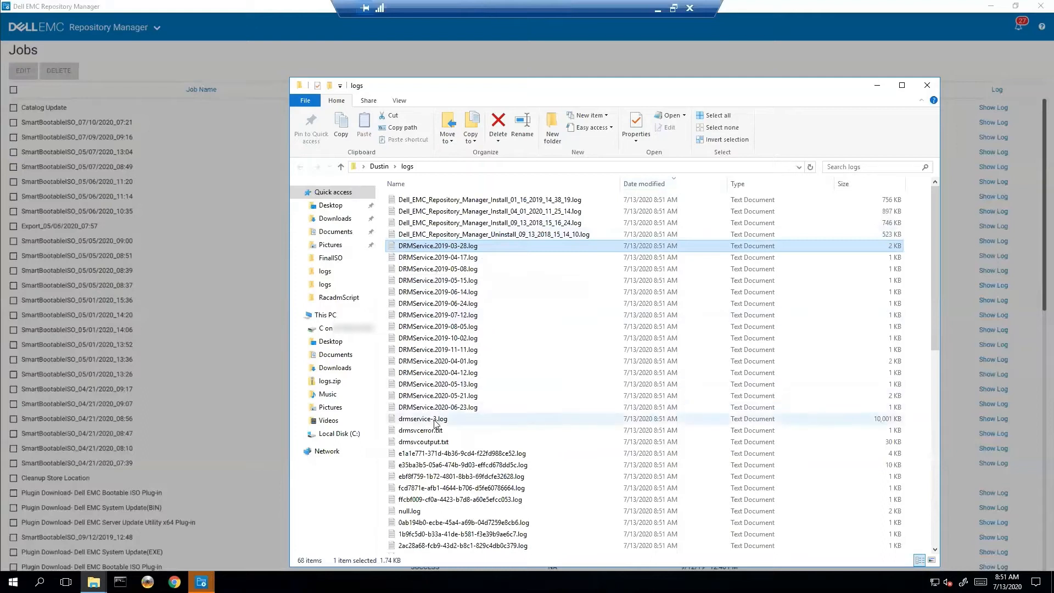
{"action": "left_click", "coordinate": [422, 418]}
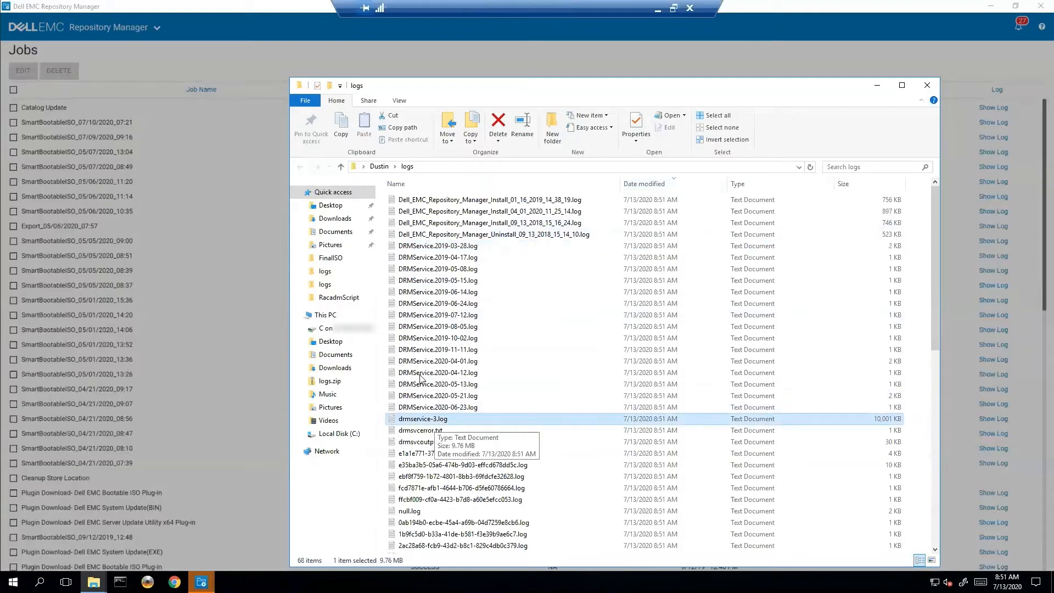
{"action": "mouse_move", "coordinate": [628, 430]}
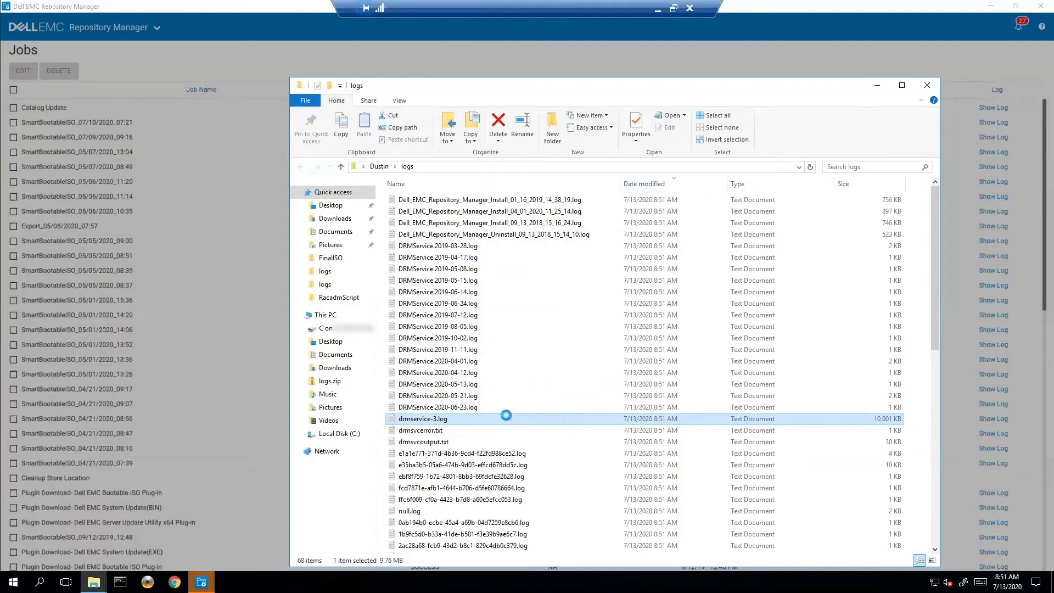
{"action": "double_click", "coordinate": [423, 418]}
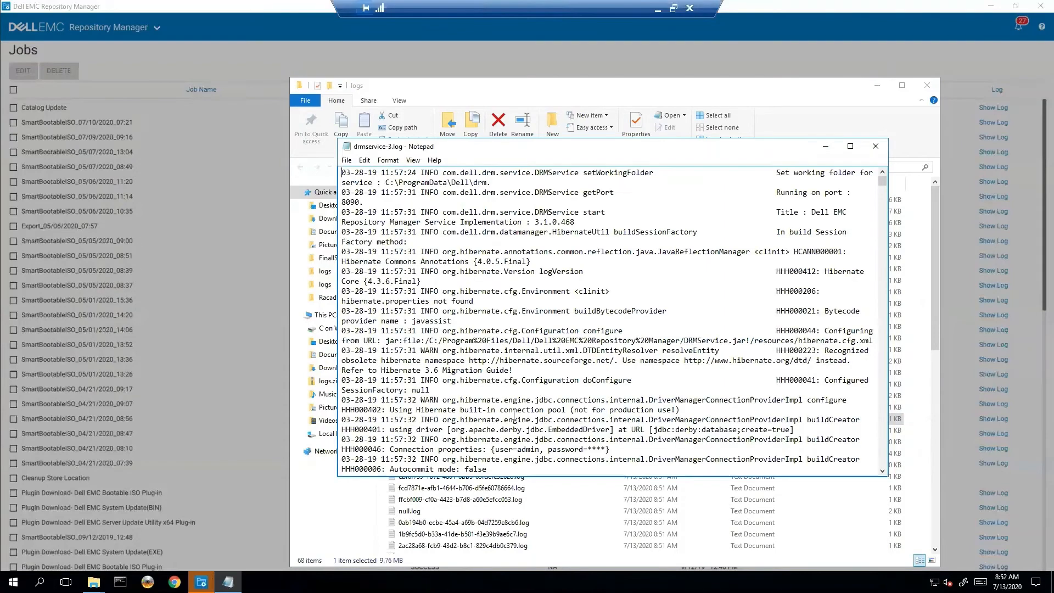
Maximize Notepad and read drmservice-3.log down to the April 2020 catalog entries.
{"action": "left_click", "coordinate": [848, 146]}
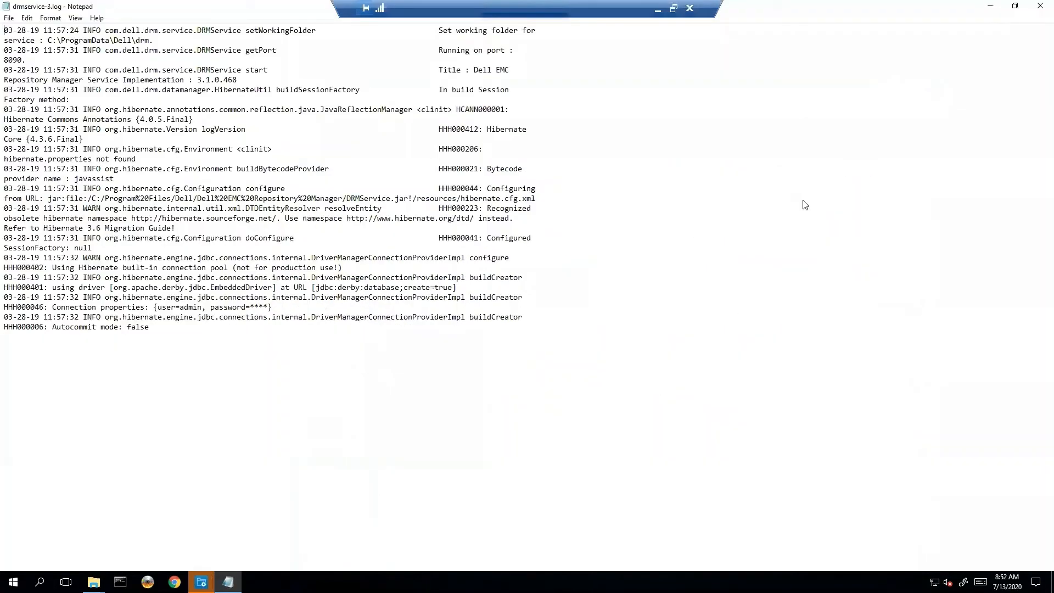
{"action": "mouse_move", "coordinate": [393, 315]}
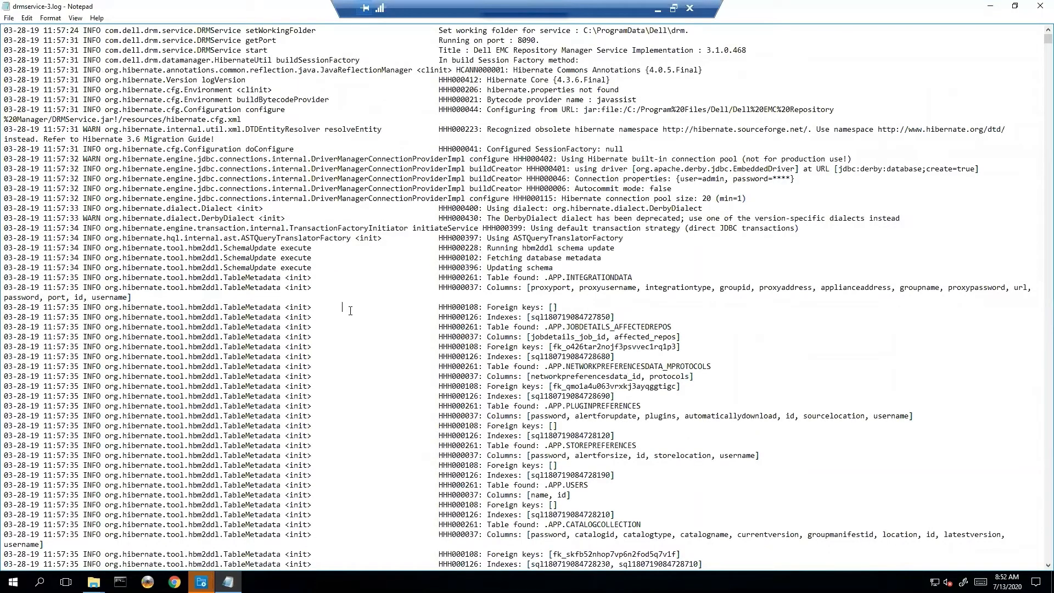
{"action": "scroll", "scroll_direction": "down", "scroll_amount": 3}
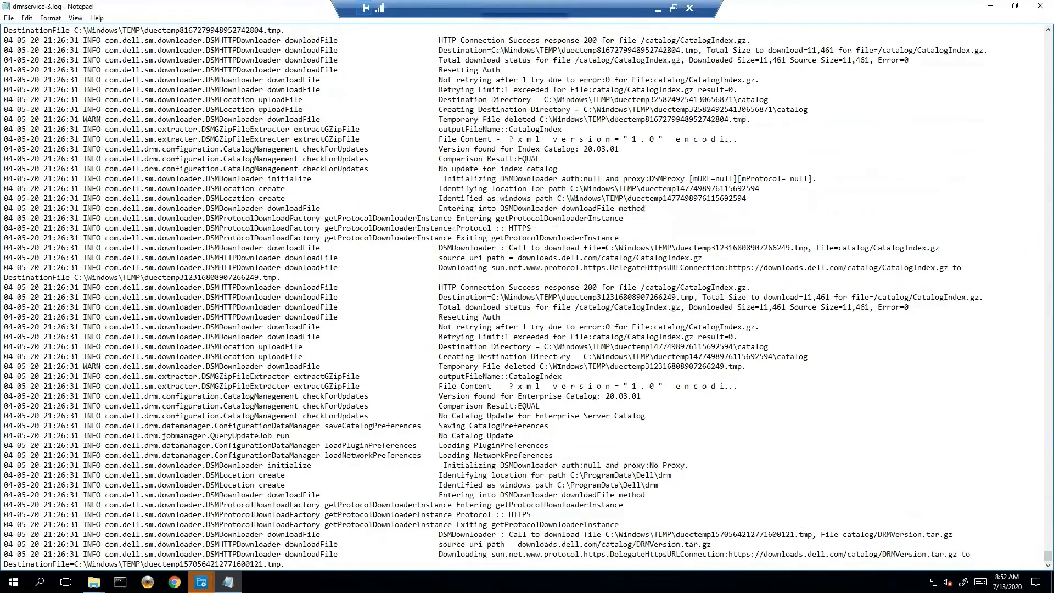
Scroll the log to the 04-05-20 21:26:31 QueryUpdateJob entry reporting No Catalog Update.
{"action": "scroll", "scroll_direction": "up", "scroll_amount": 3}
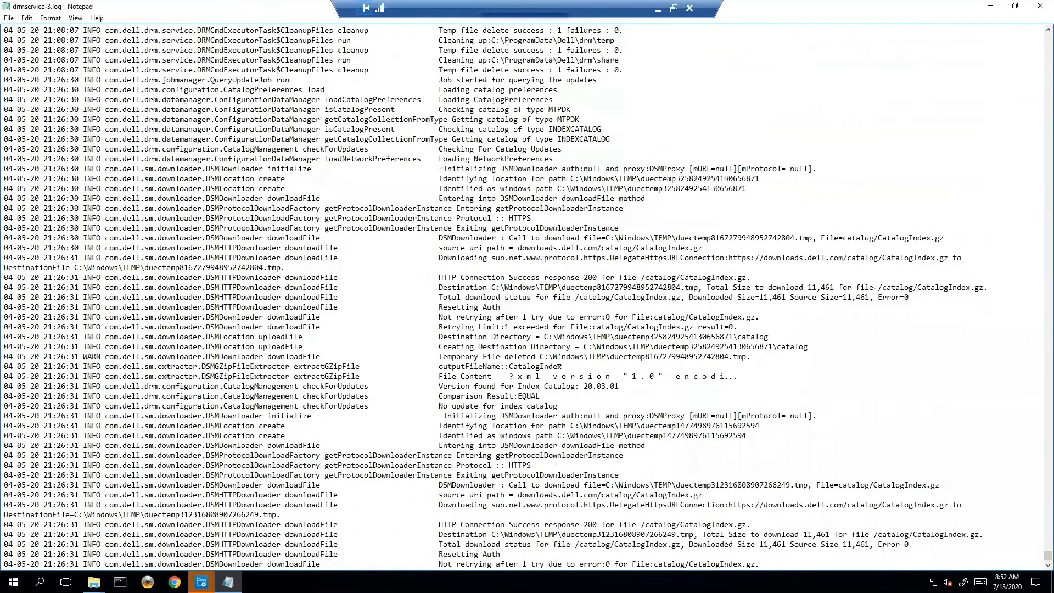
{"action": "scroll", "scroll_direction": "up", "scroll_amount": 3}
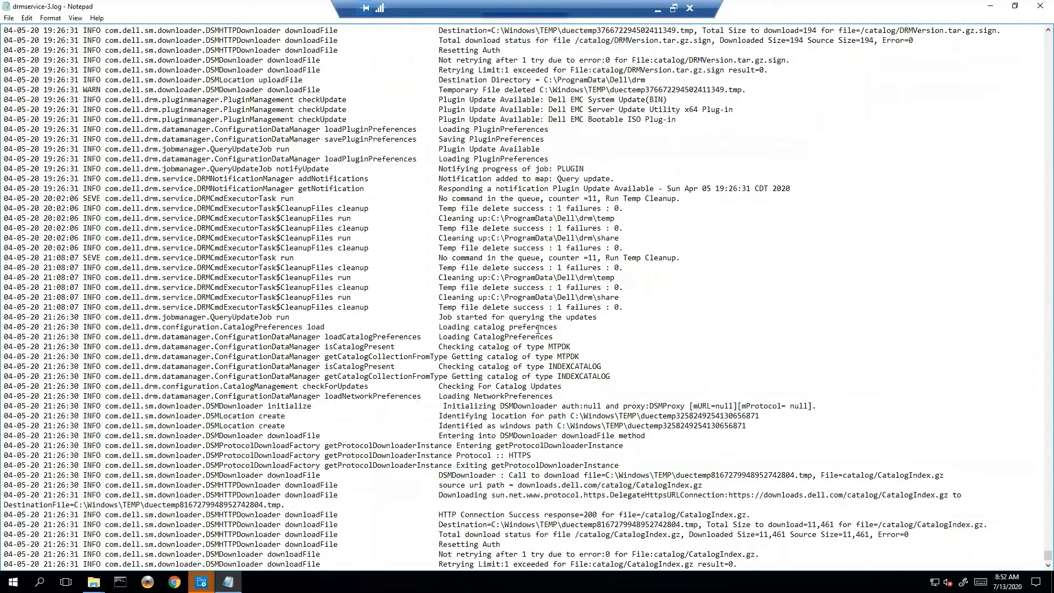
{"action": "scroll", "scroll_direction": "down", "scroll_amount": 3}
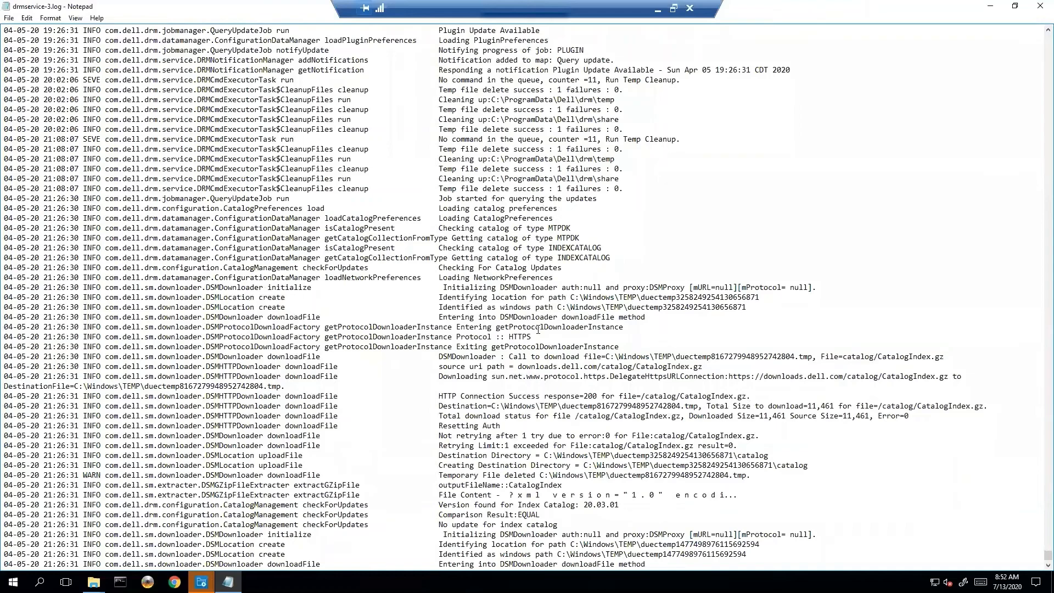
{"action": "scroll", "scroll_direction": "down", "scroll_amount": 3}
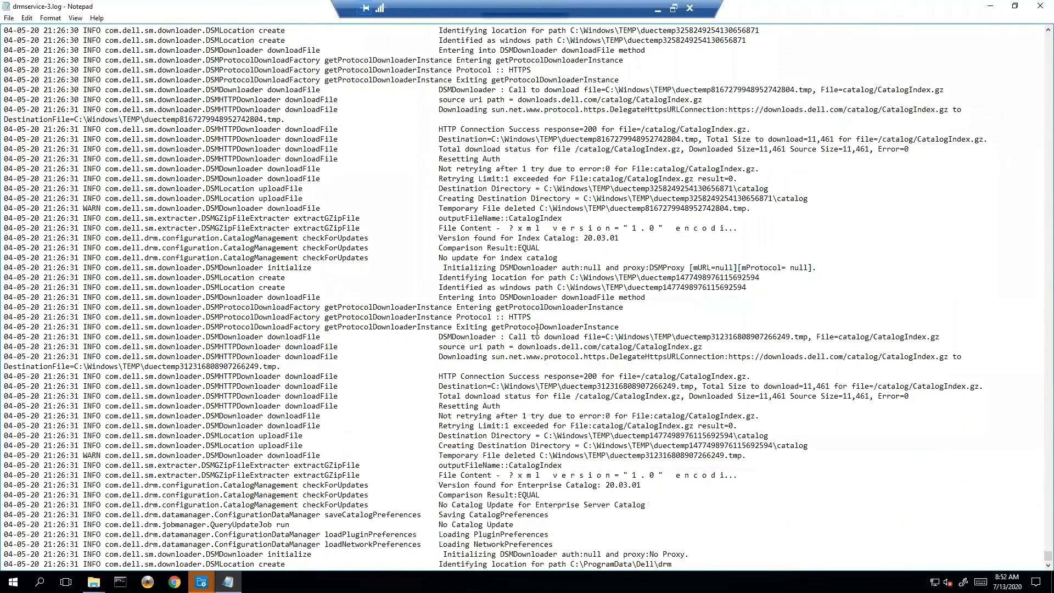
{"action": "scroll", "scroll_direction": "down", "scroll_amount": 3}
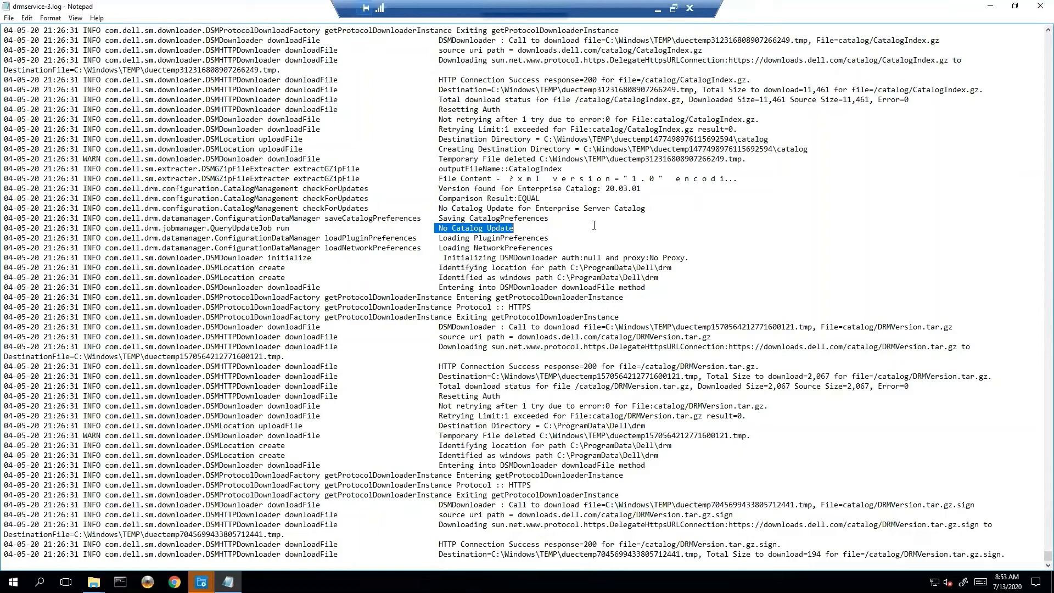
{"action": "mouse_move", "coordinate": [535, 227]}
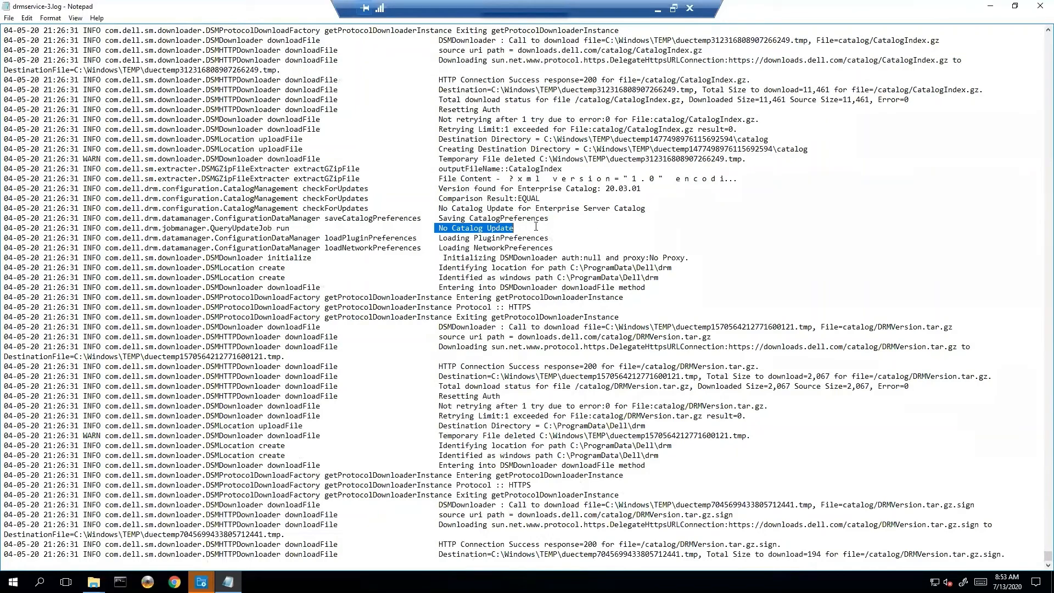